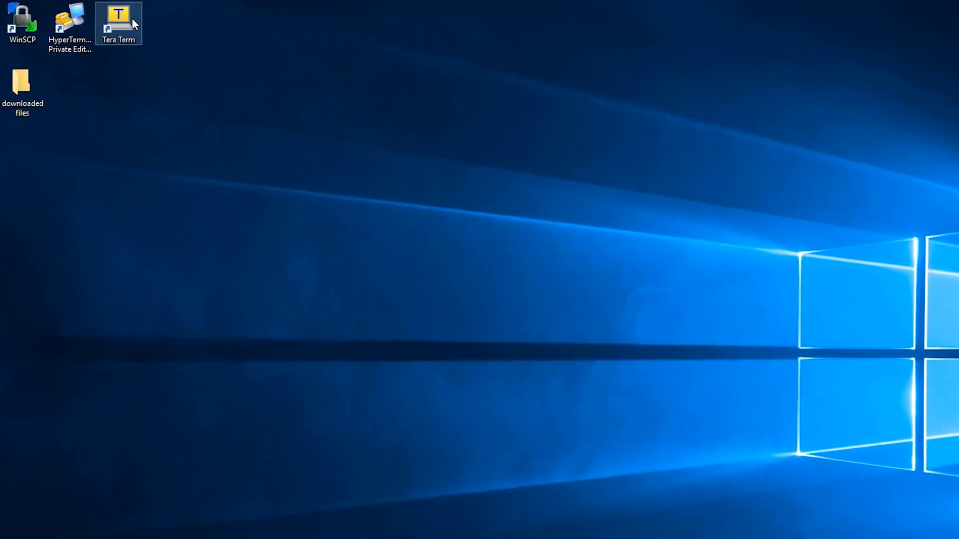
Launch Tera Term on serial port COM7 and enter a port speed of 115200.
double_click(118, 24)
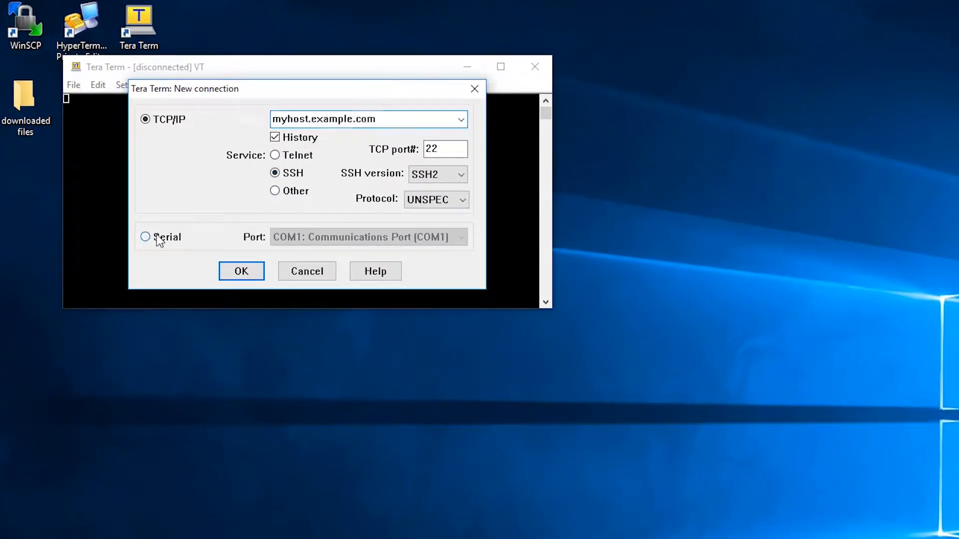
click(146, 238)
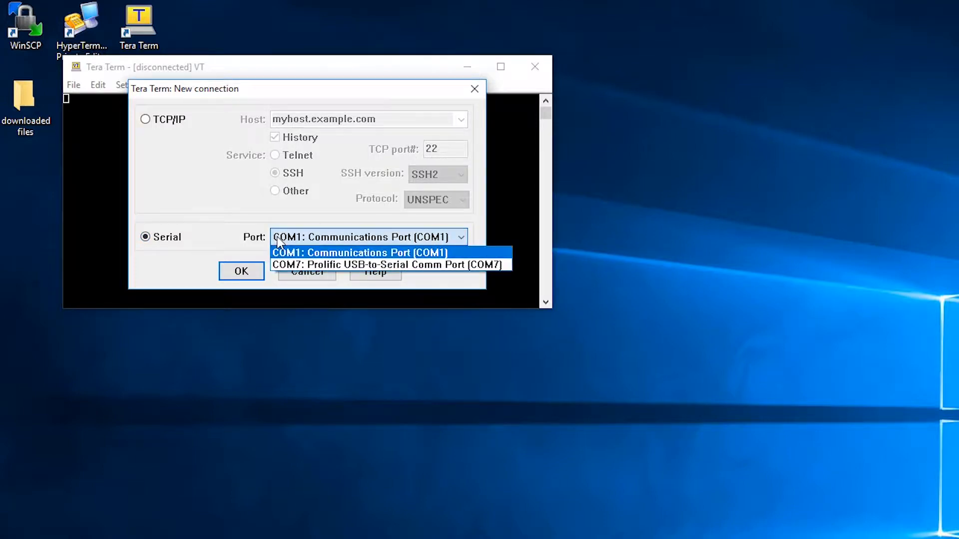
mouse_move(391, 264)
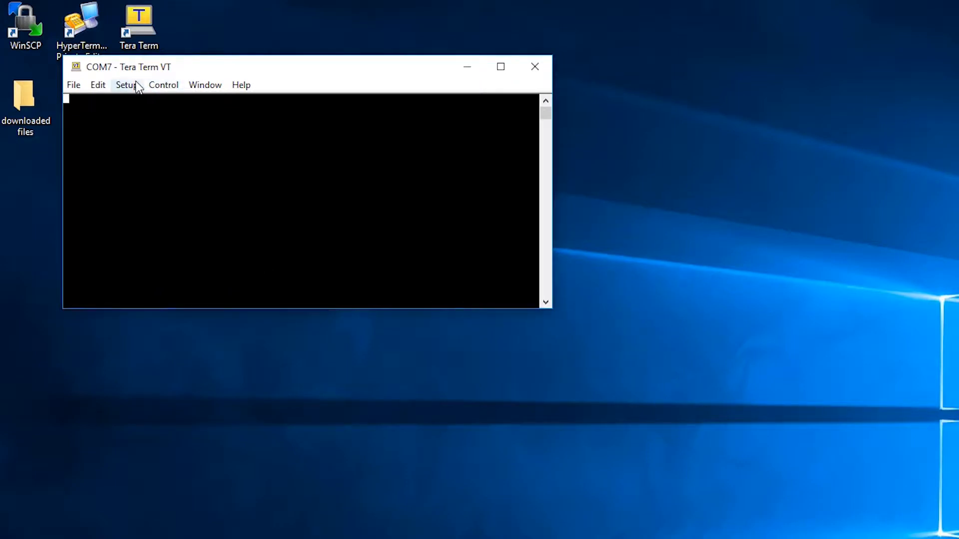
click(126, 85)
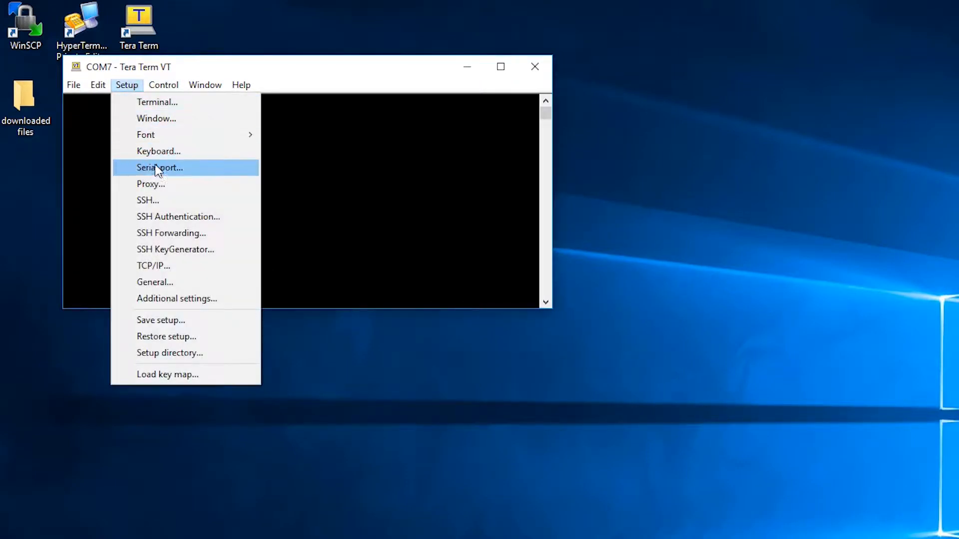
click(158, 166)
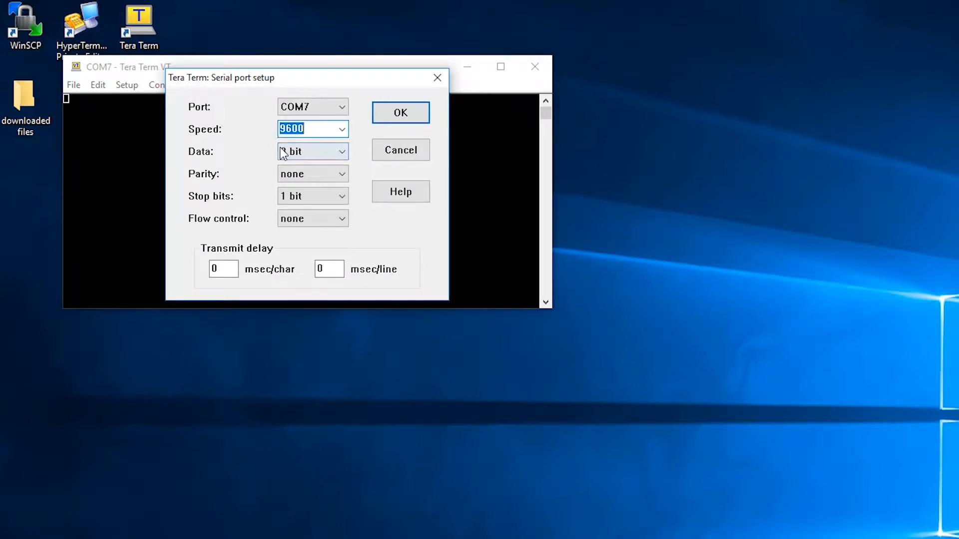
text(115200)
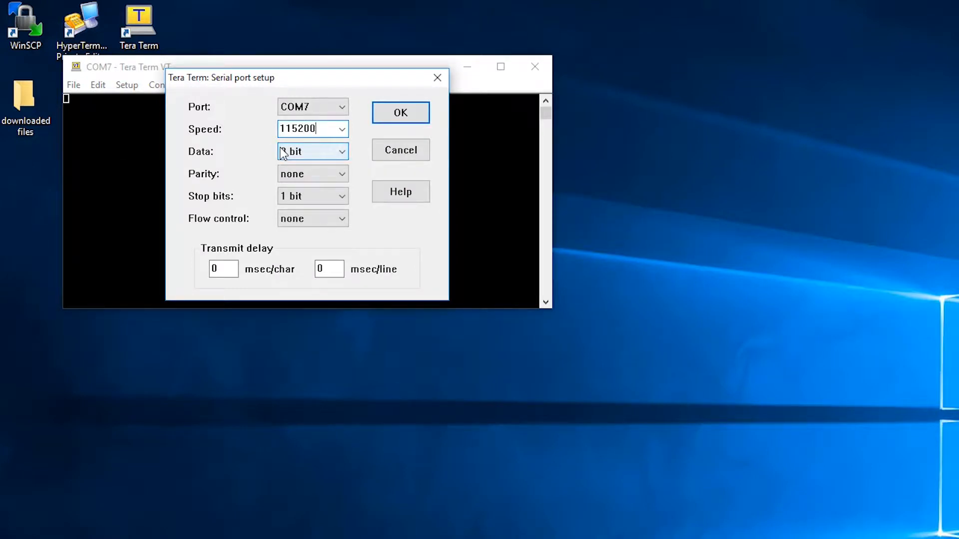
mouse_move(400, 112)
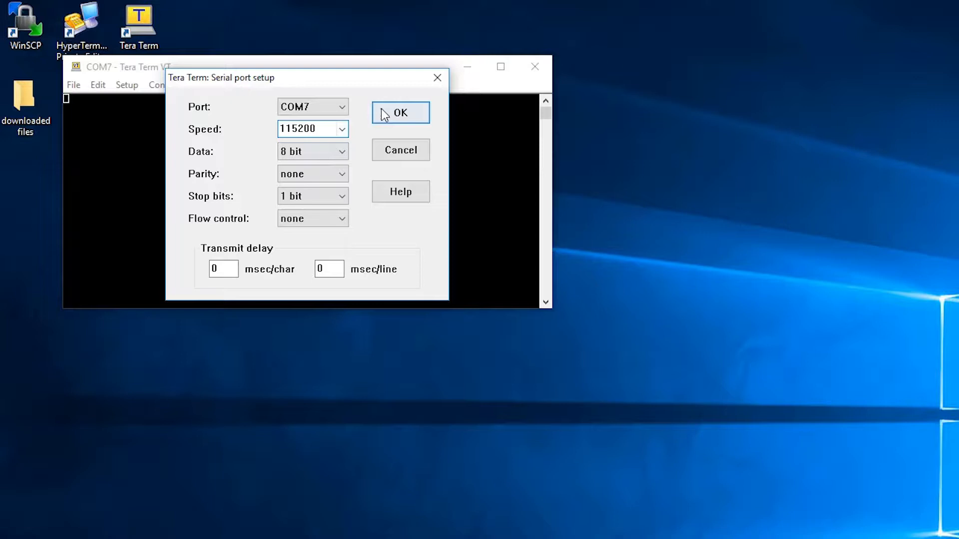
Apply the 115200 serial settings, log out, and log back in as root.
click(400, 112)
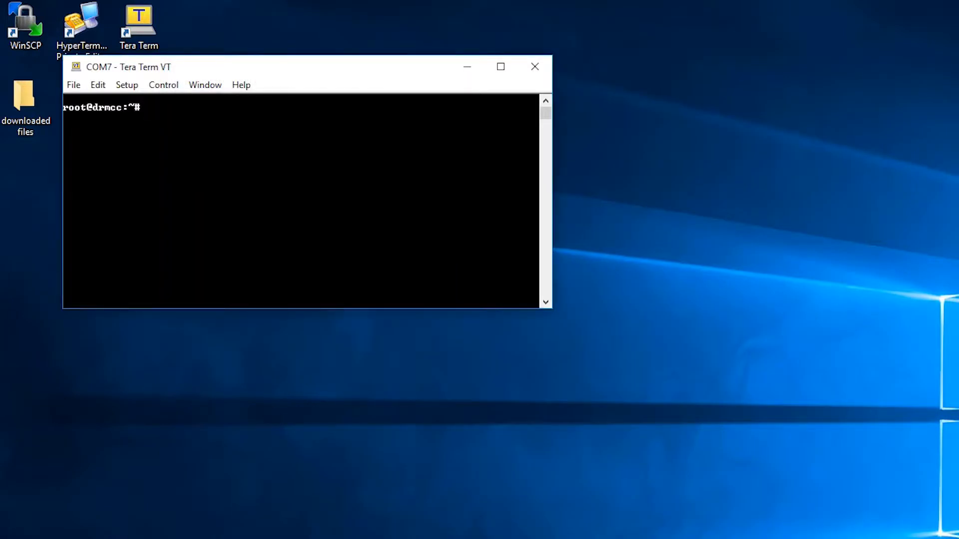
text(logout)
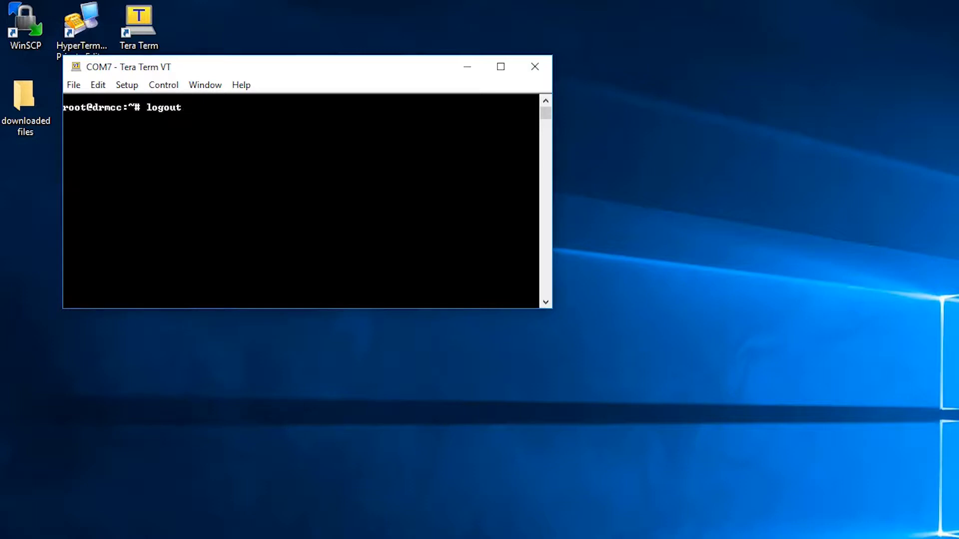
text(root)
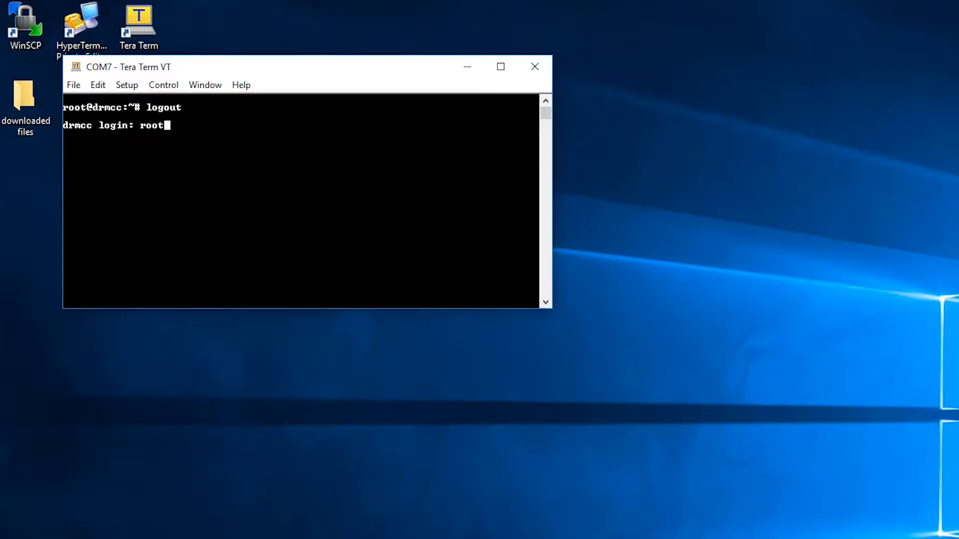
key(Return)
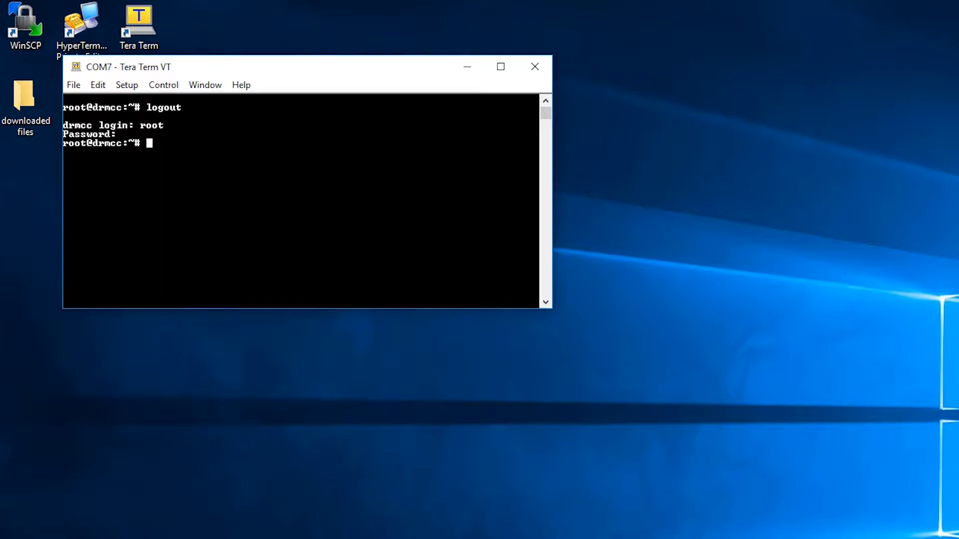
Mount /home read-write with rwhome and list the files in /home/drmcc/etc.
text(rwhome)
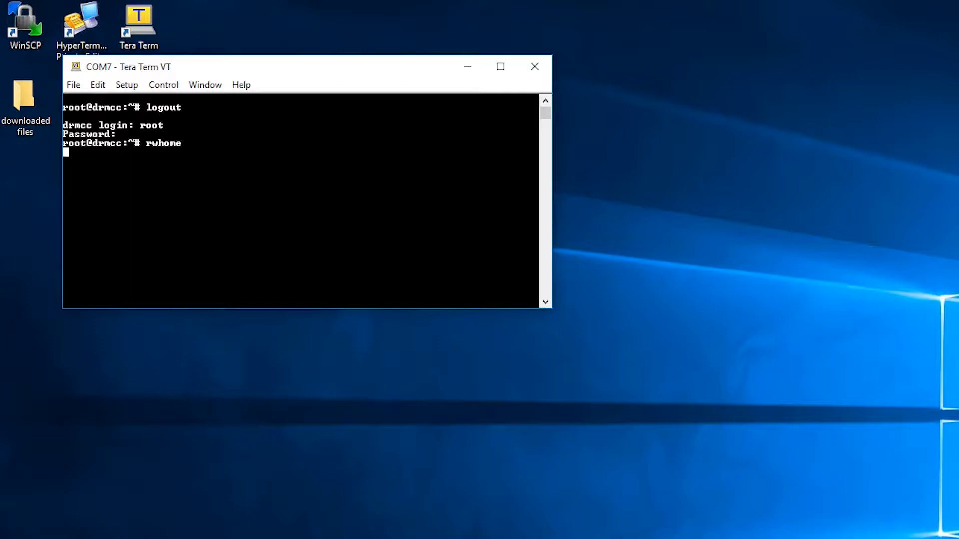
key(Return)
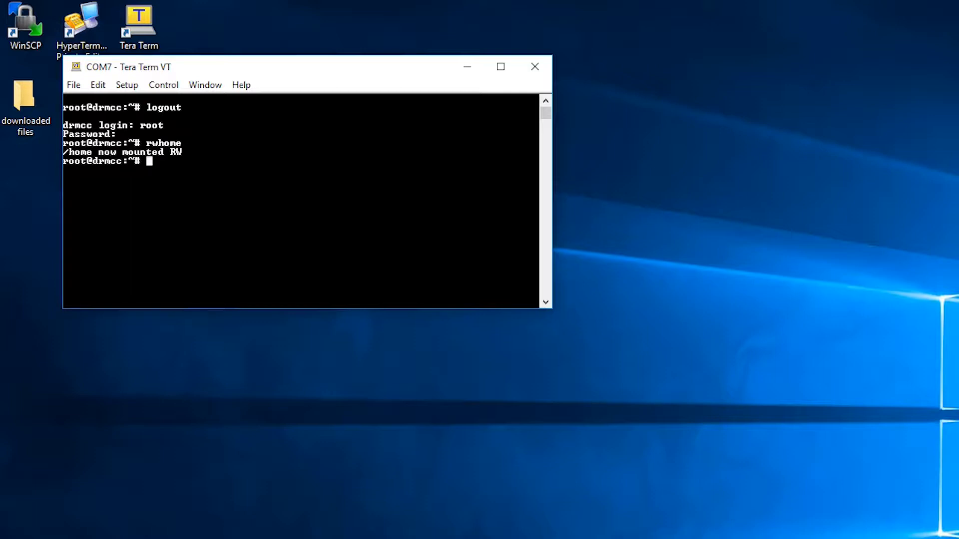
text(cd /)
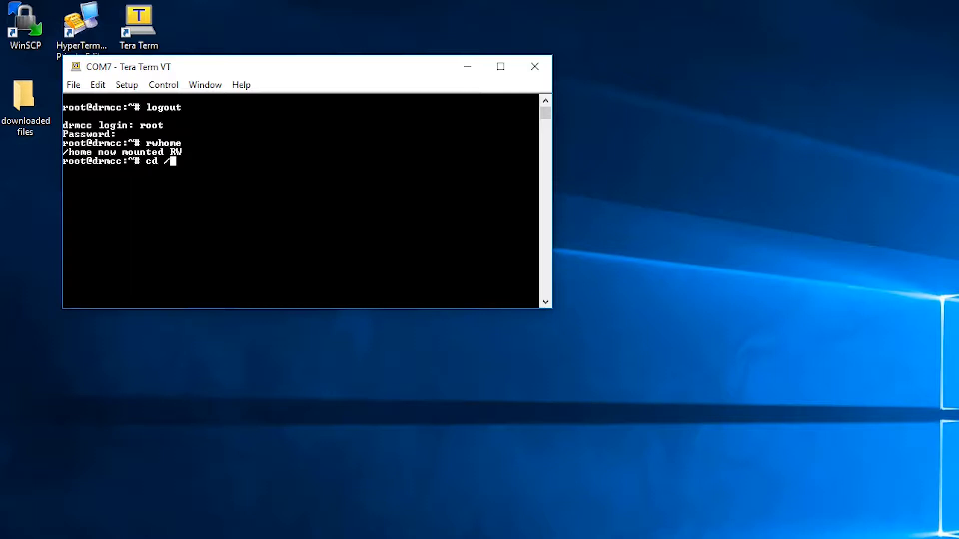
text(/home/drmc)
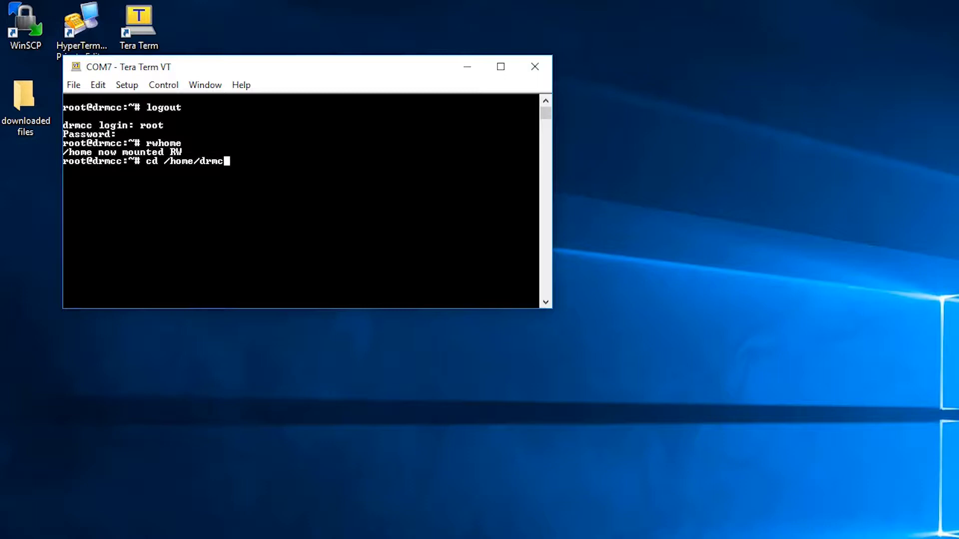
text(/etc)
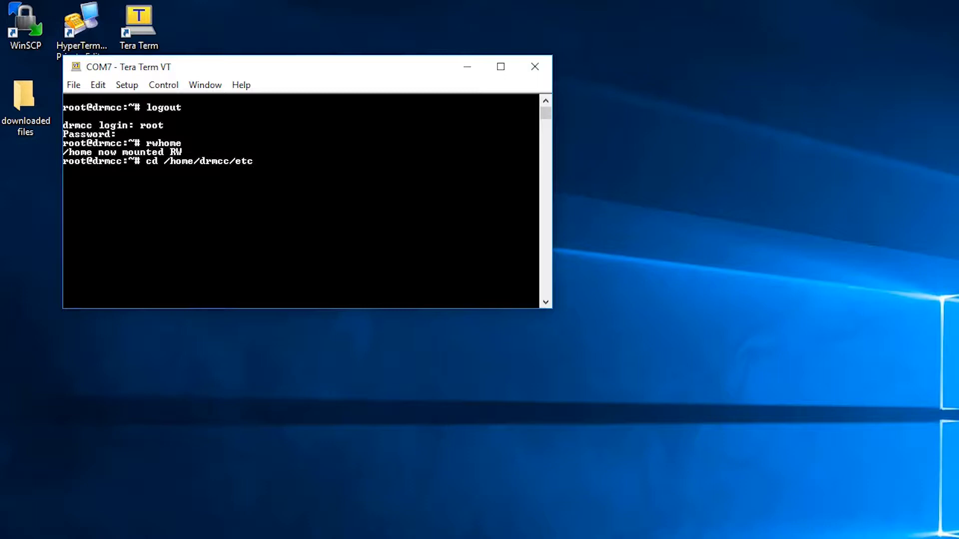
key(Return)
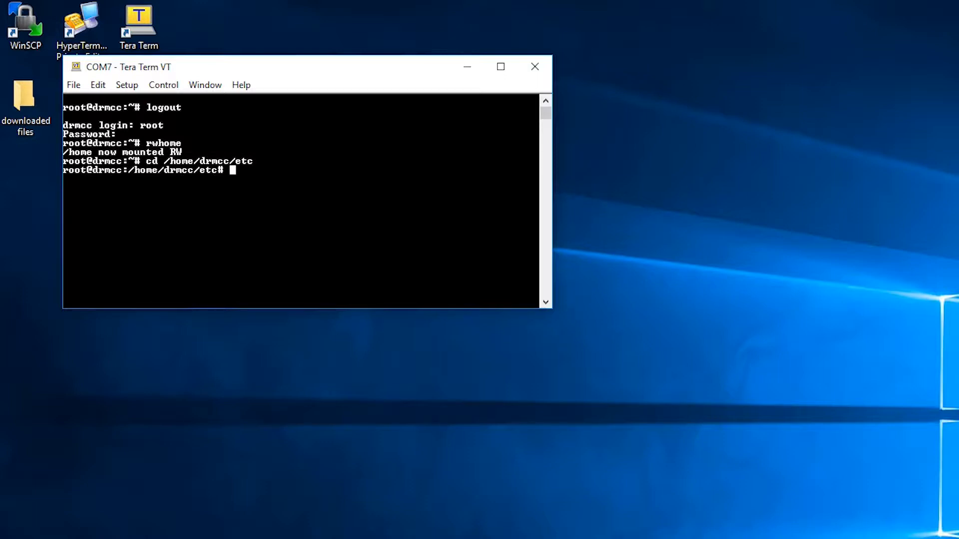
text(ls)
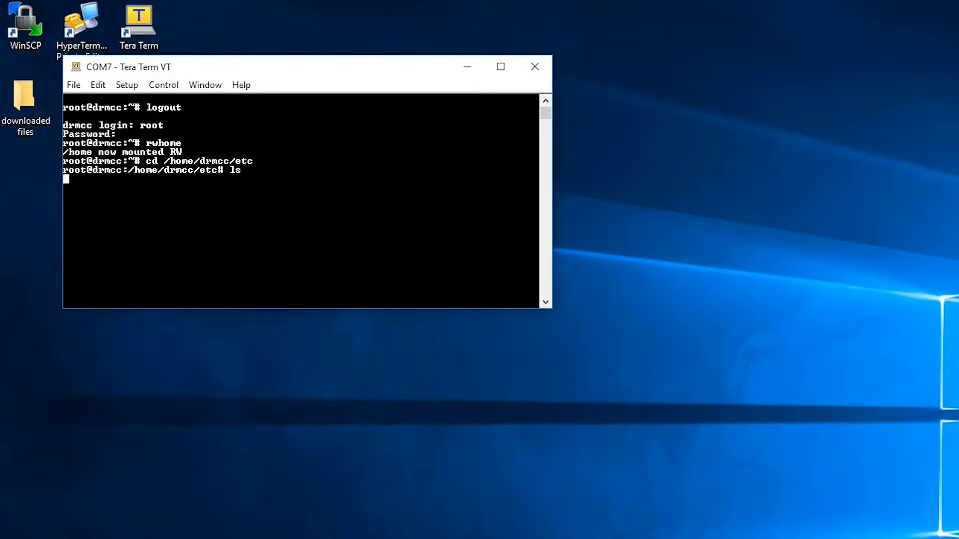
key(Return)
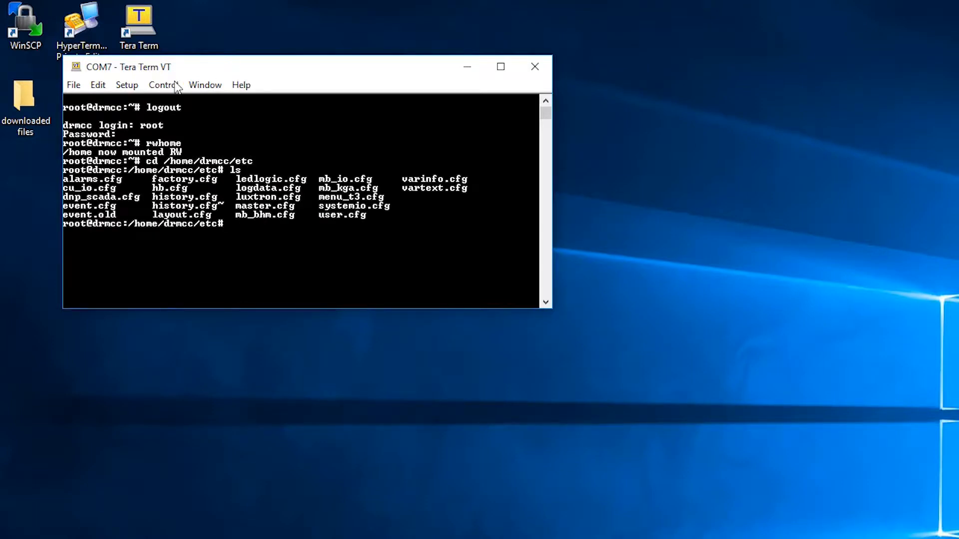
Set Tera Term's download directory to the desktop downloaded files folder.
click(73, 84)
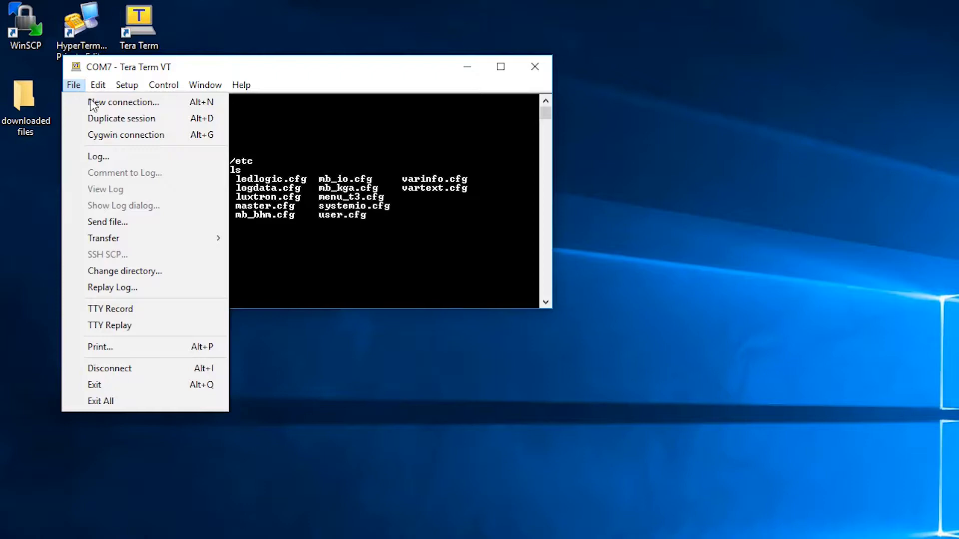
mouse_move(125, 271)
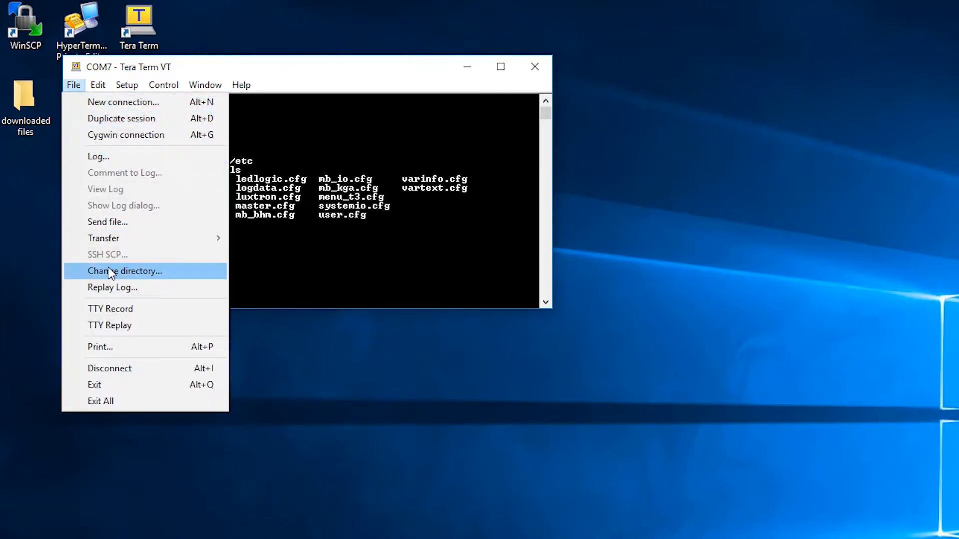
click(125, 270)
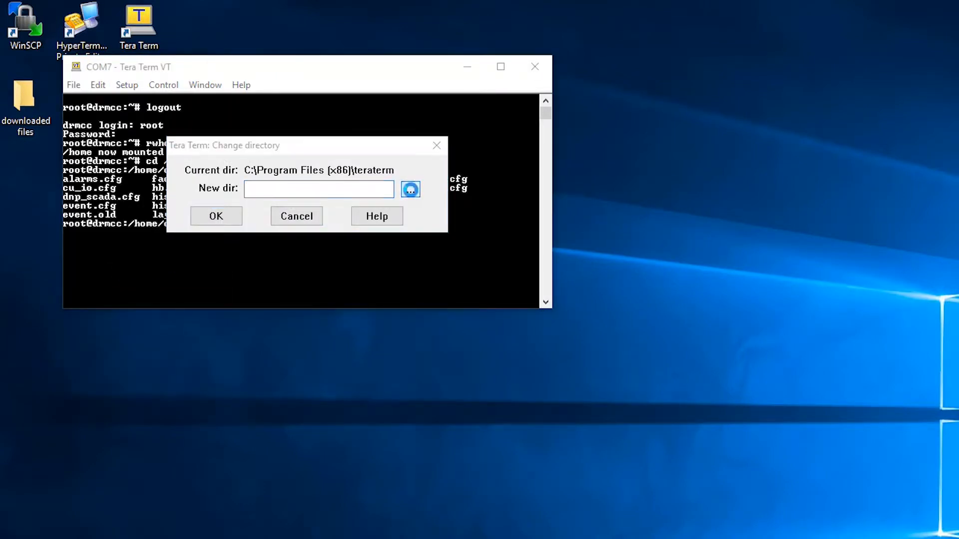
click(410, 188)
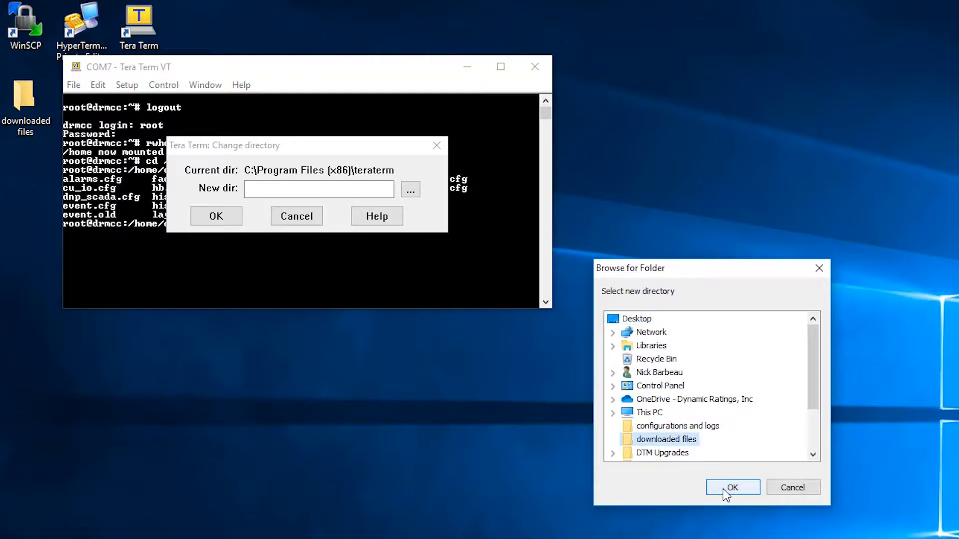
click(732, 487)
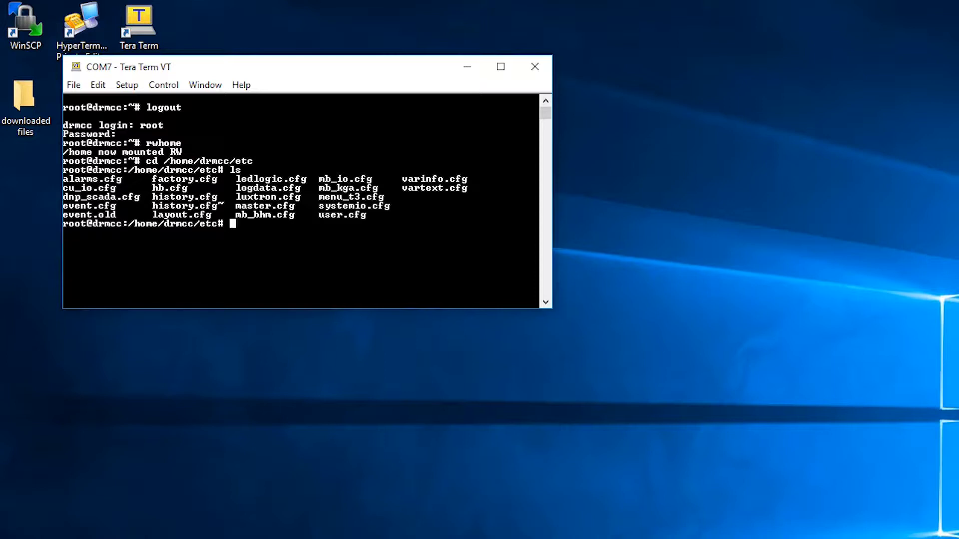
Send all config files with sz *.* and receive them over ZMODEM.
text(sz)
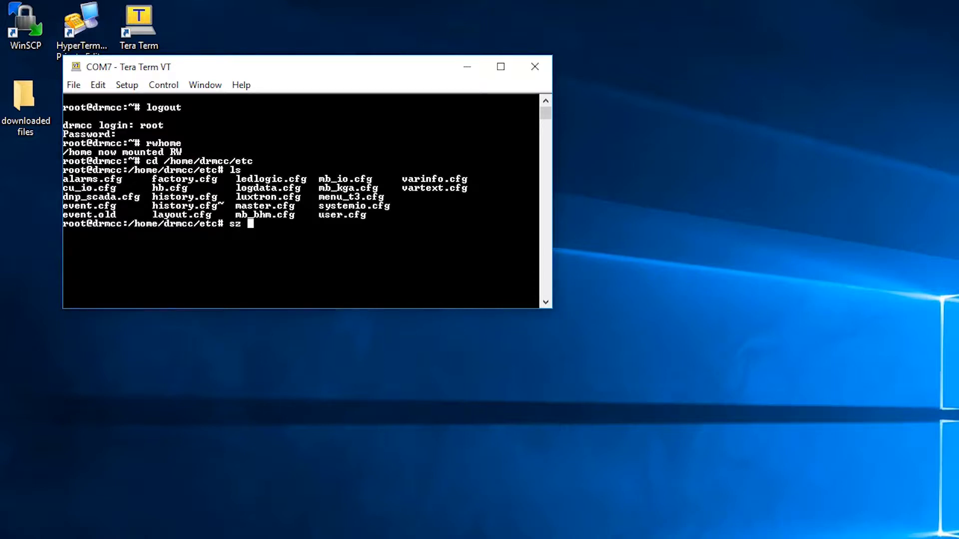
text(*.*)
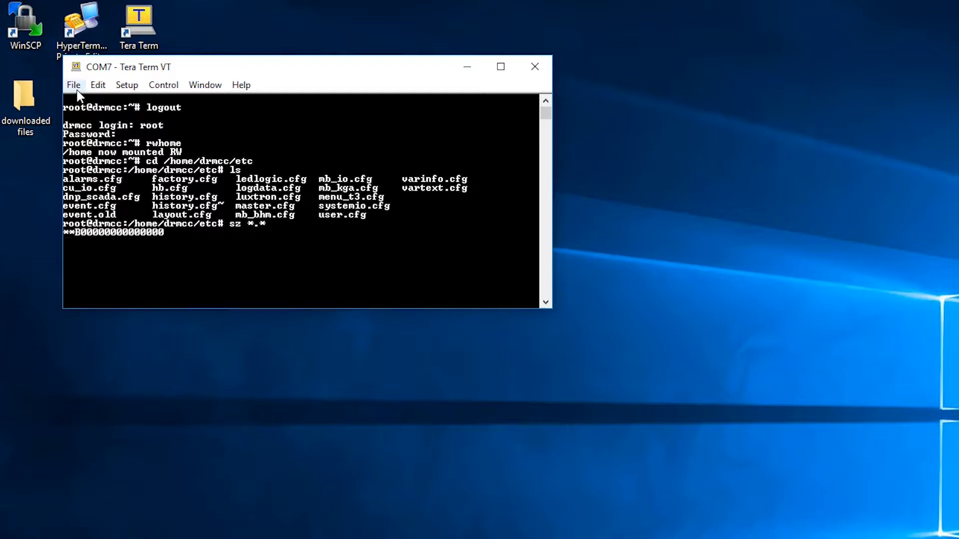
click(73, 84)
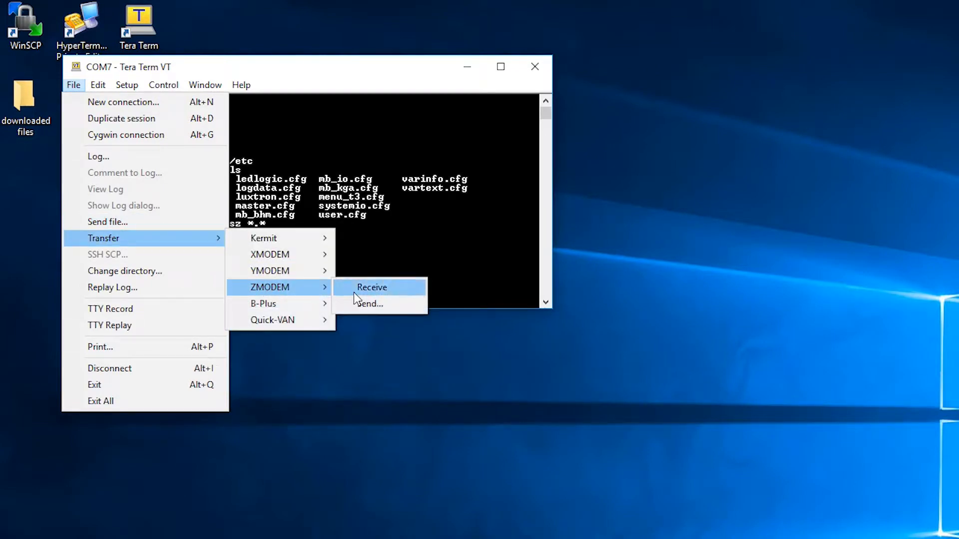
click(372, 287)
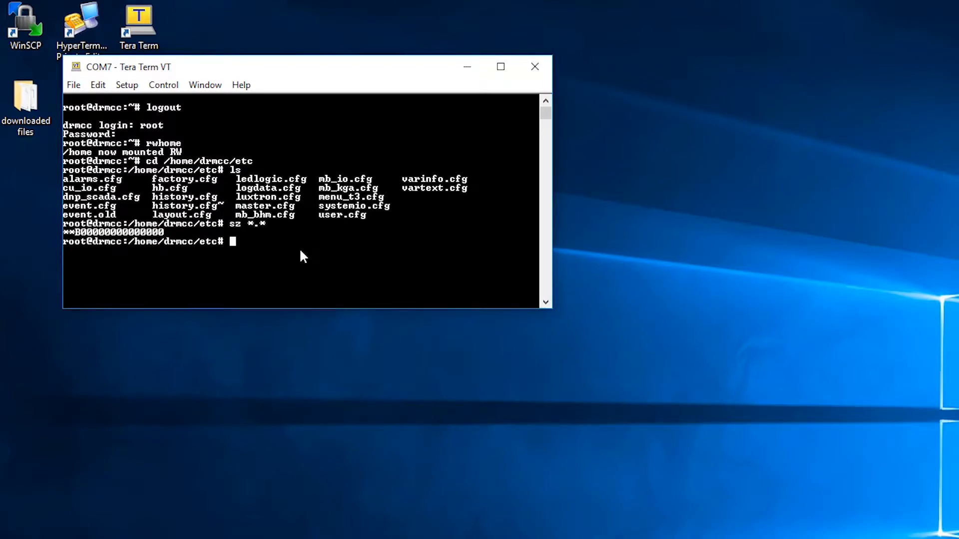
Change to /home/drmcc/log and send all log files with sz *.*.
text(cd /home/)
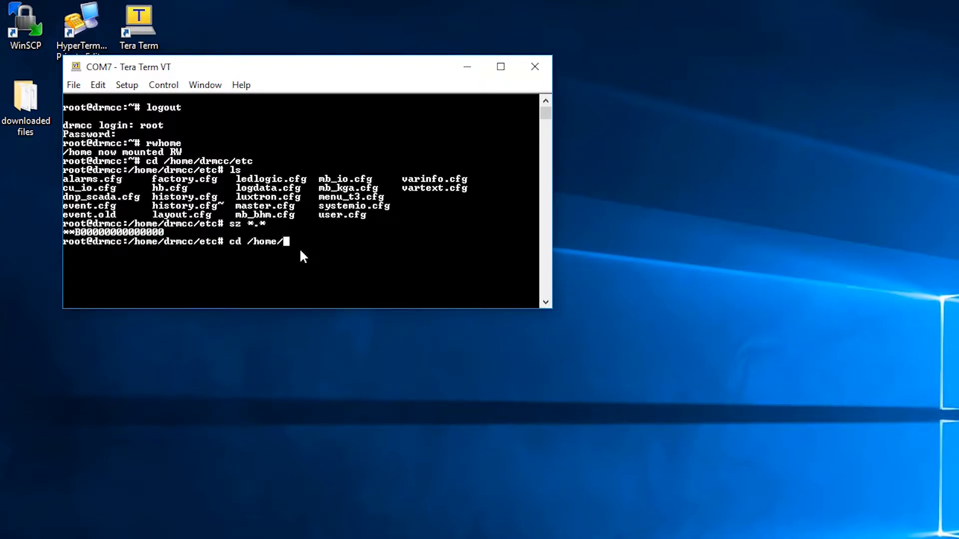
text(drm)
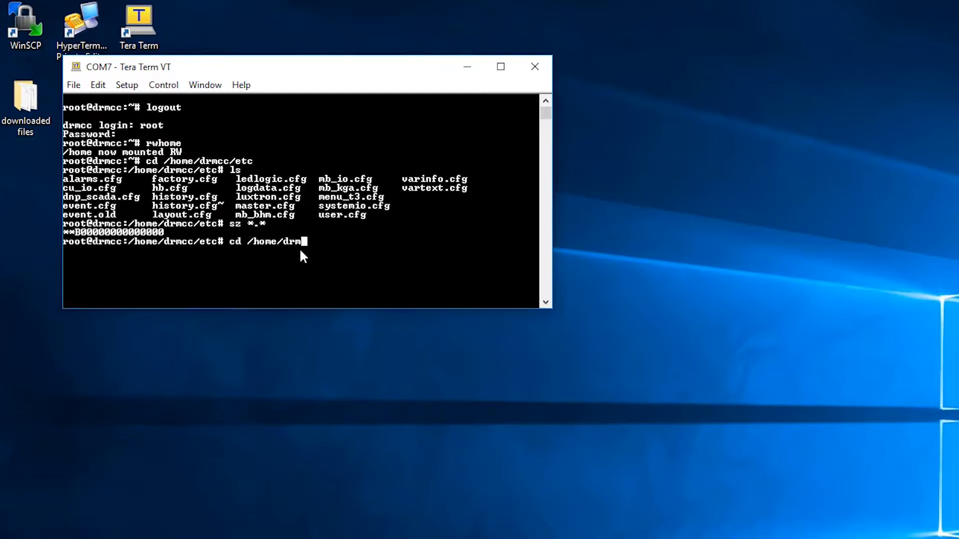
key(Return)
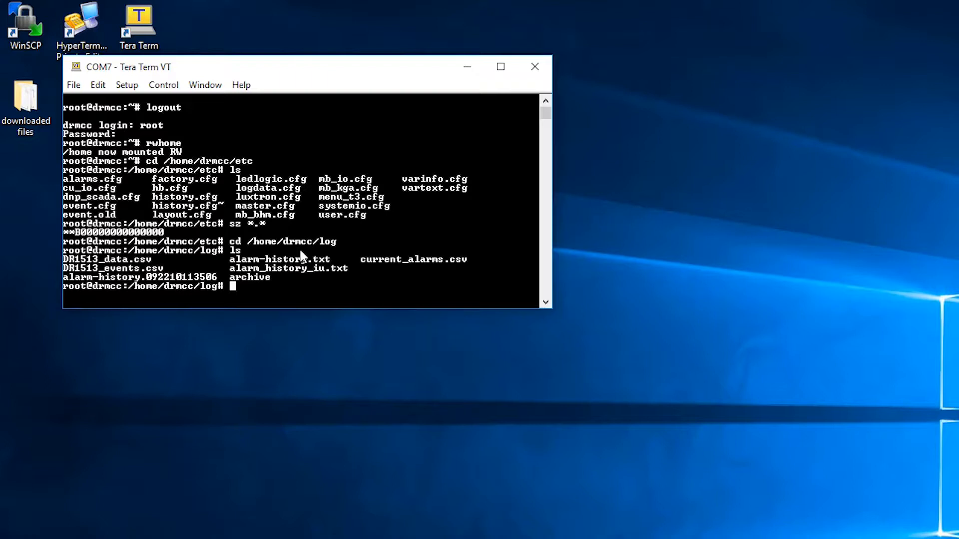
text(sz)
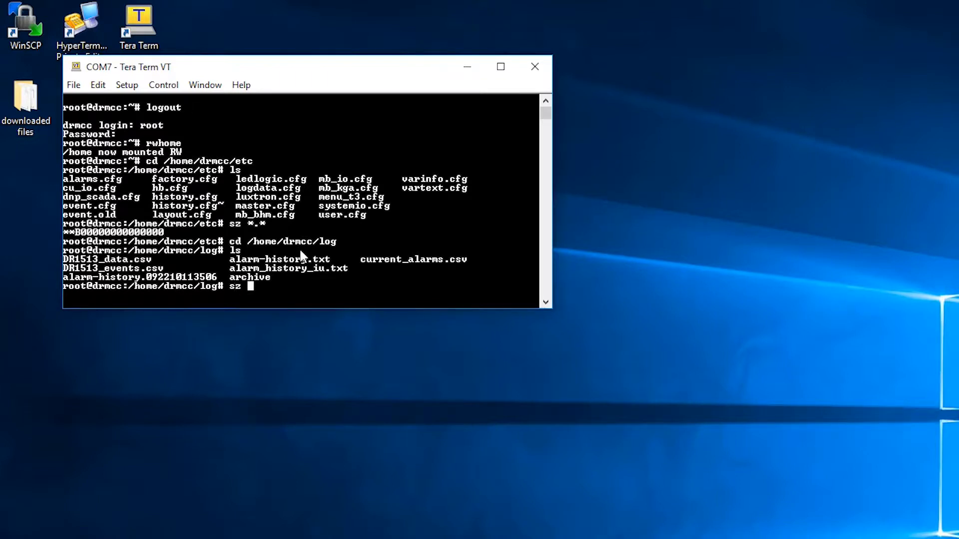
text(*.*)
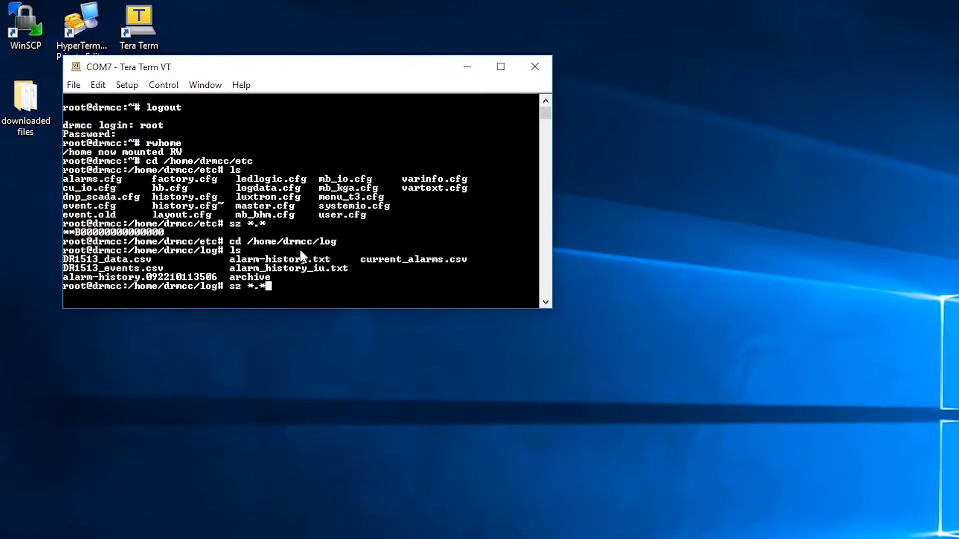
key(Return)
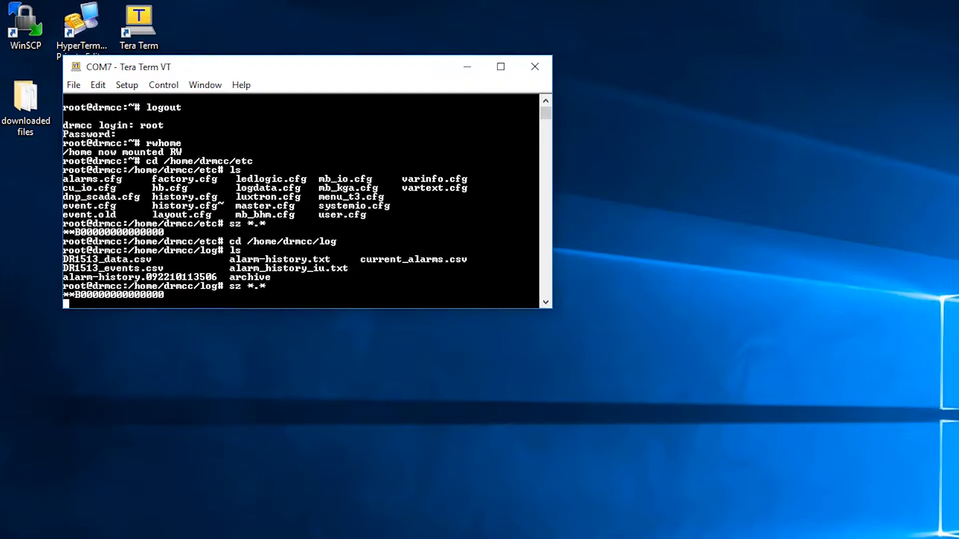
mouse_move(76, 84)
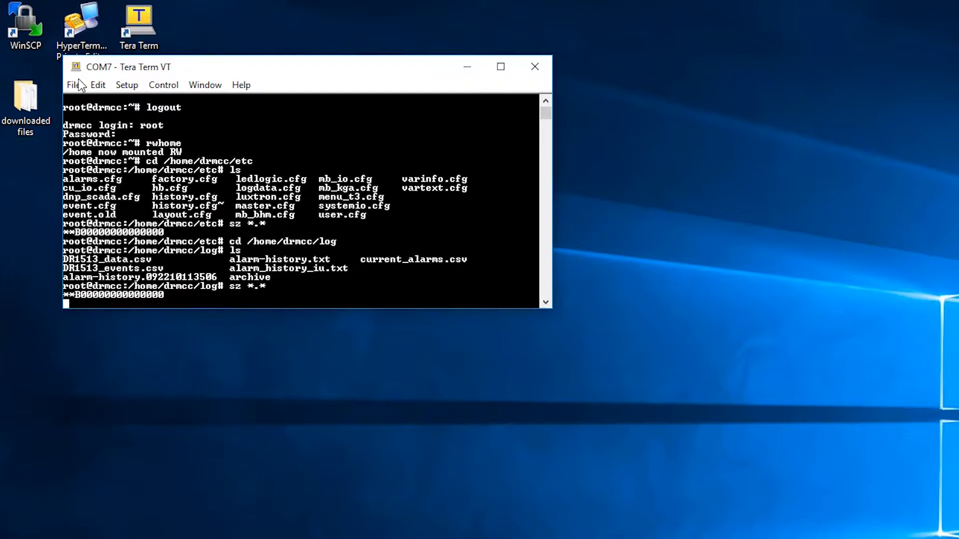
Receive the log files over ZMODEM, then log out of the controller.
click(73, 84)
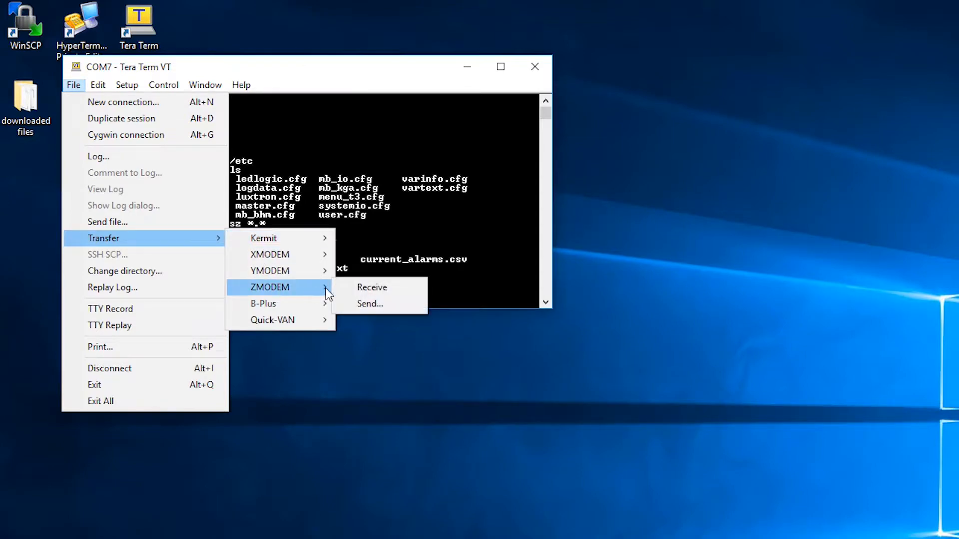
mouse_move(348, 288)
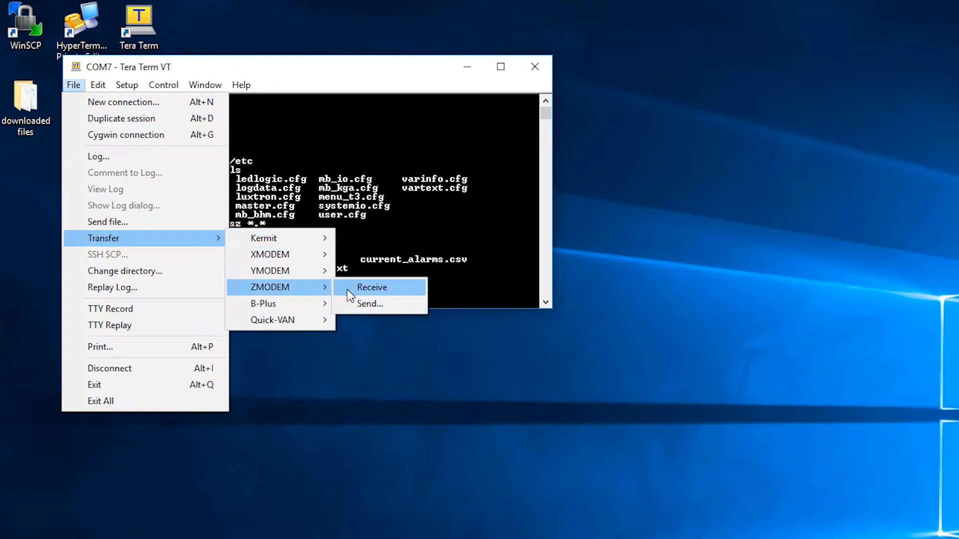
click(370, 286)
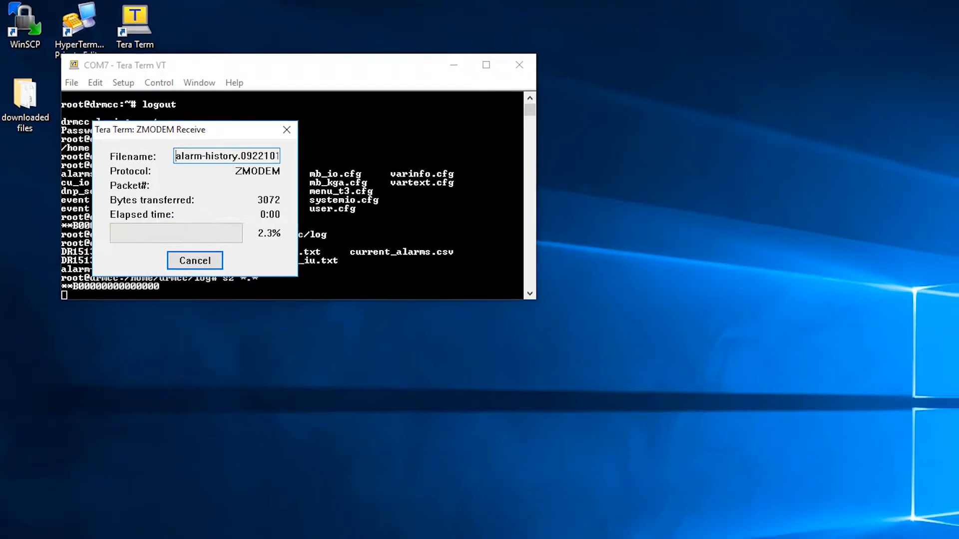
click(194, 259)
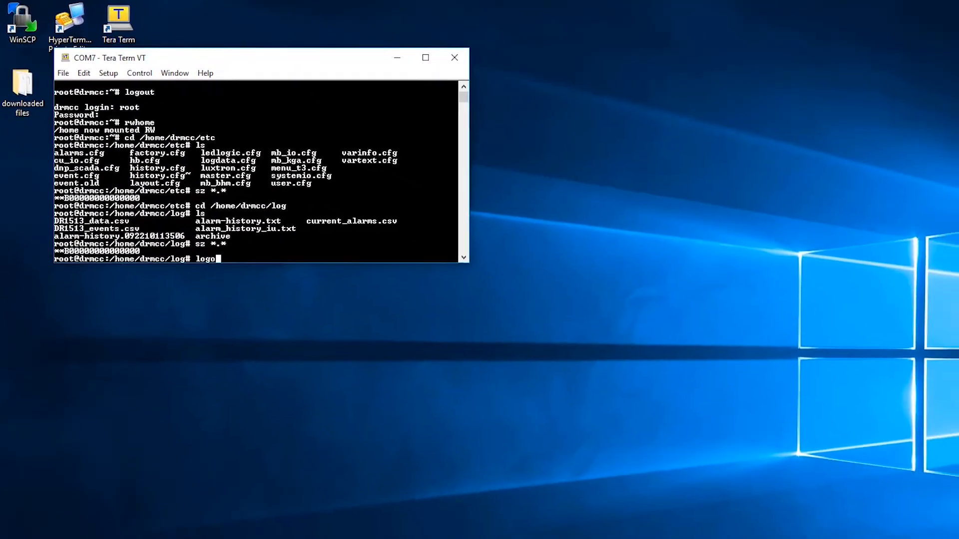
key(Return)
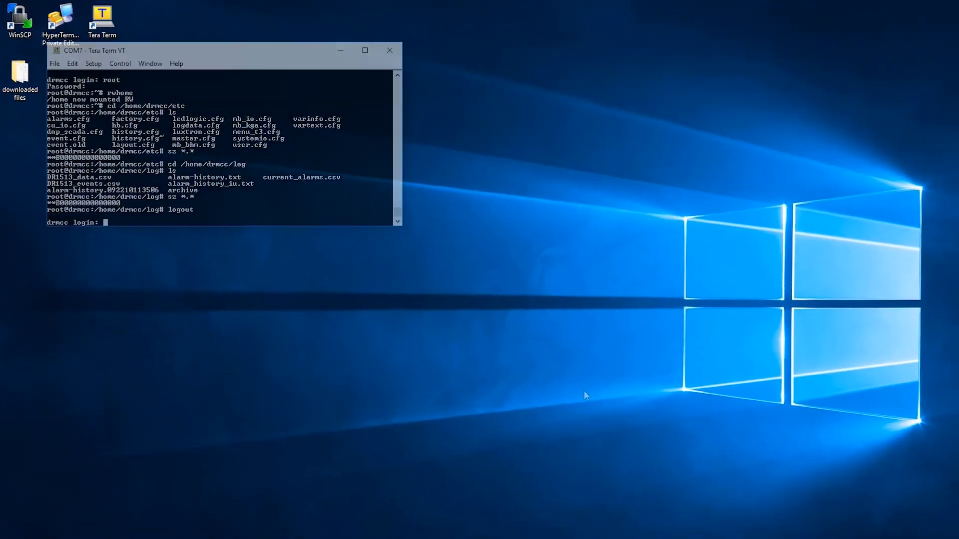
Close Tera Term and create HyperTerminal connection T3 on COM7 at 115200 baud.
click(389, 50)
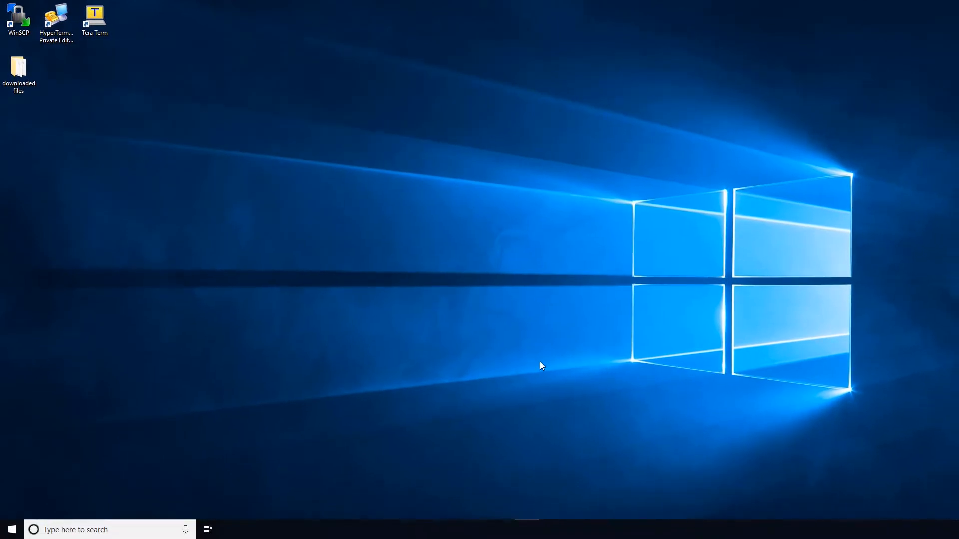
double_click(55, 19)
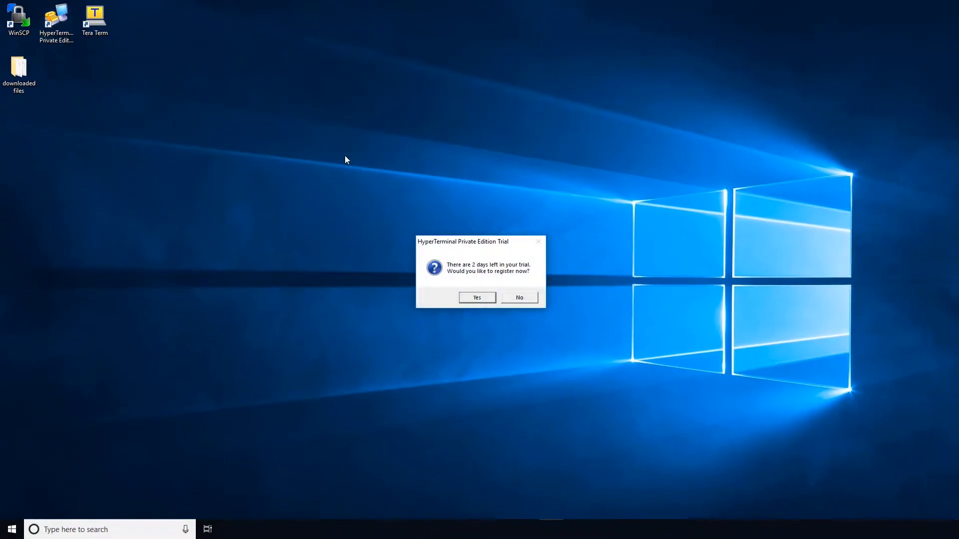
click(518, 298)
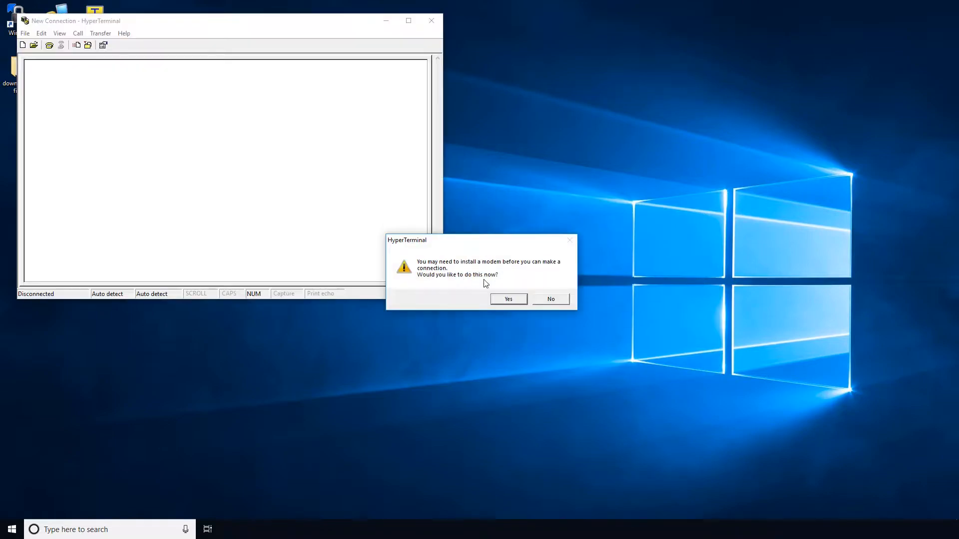
click(550, 299)
text(T3)
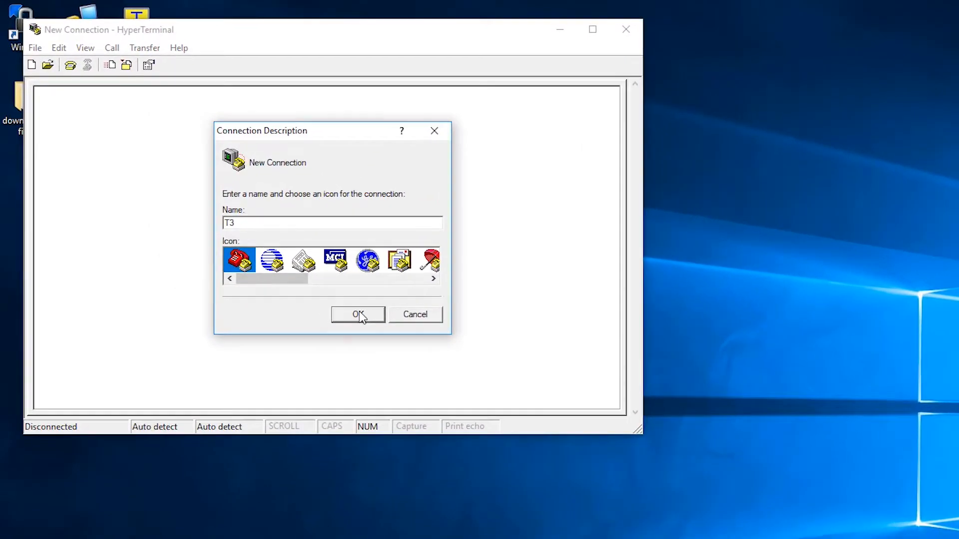
click(357, 315)
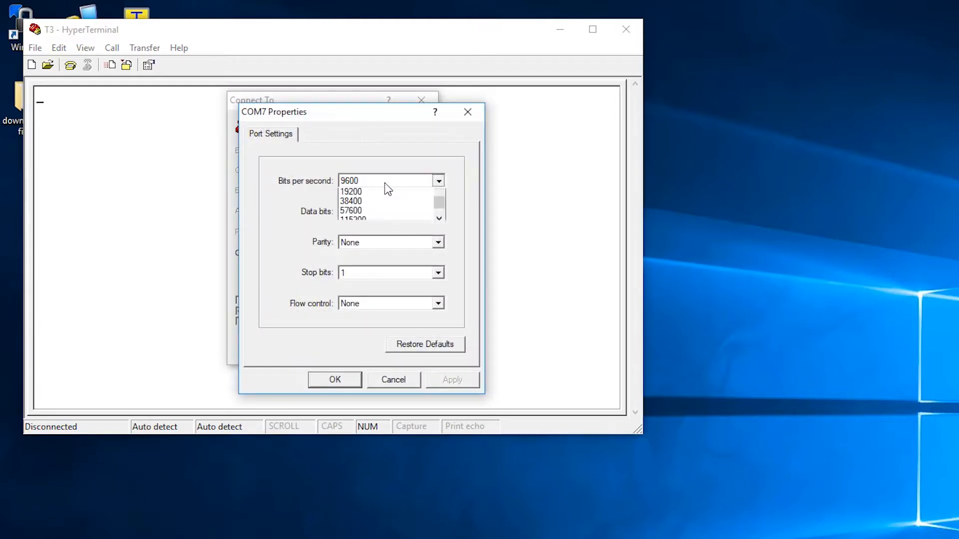
click(352, 219)
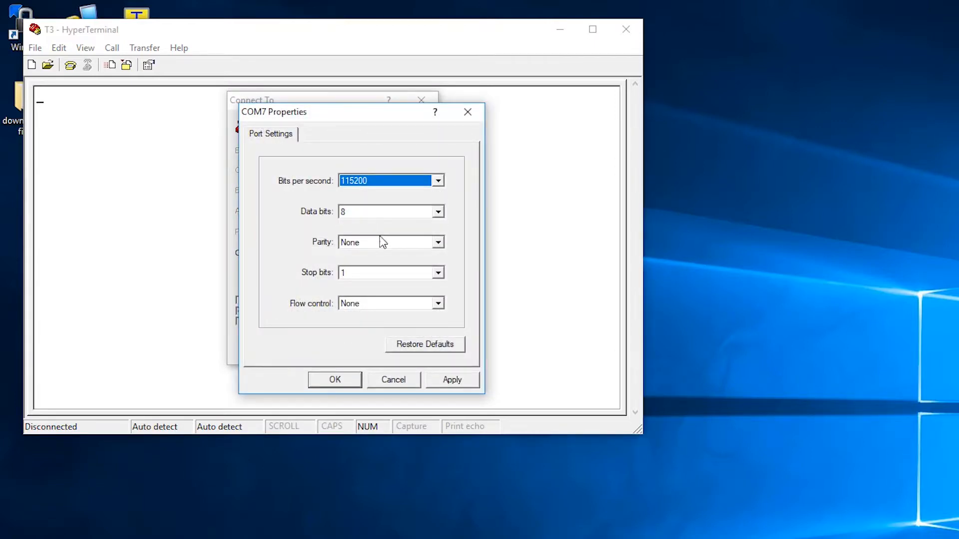
mouse_move(365, 360)
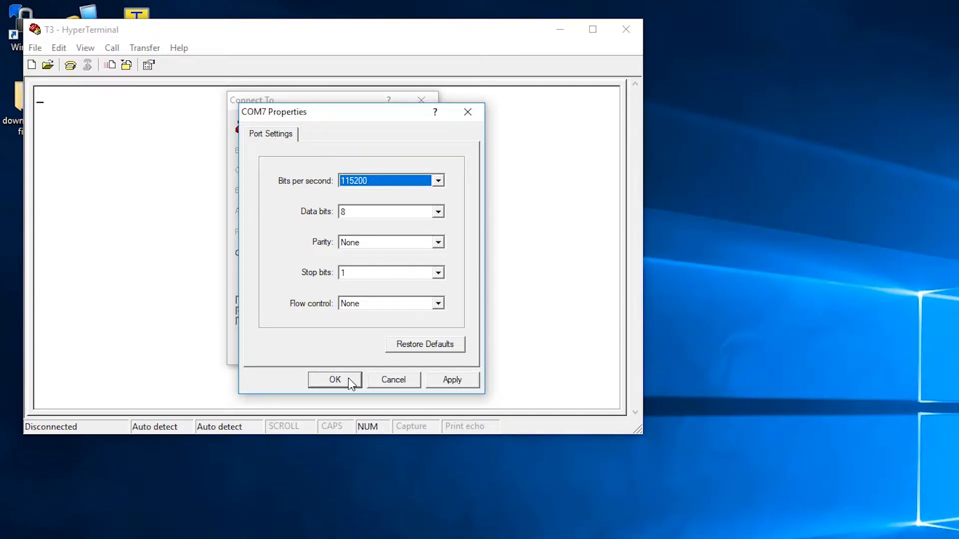
click(335, 380)
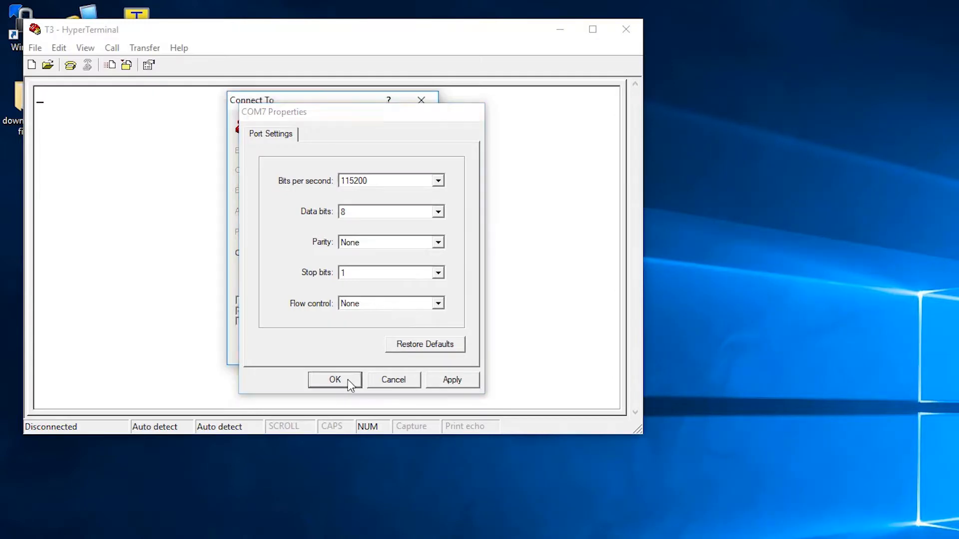
click(335, 380)
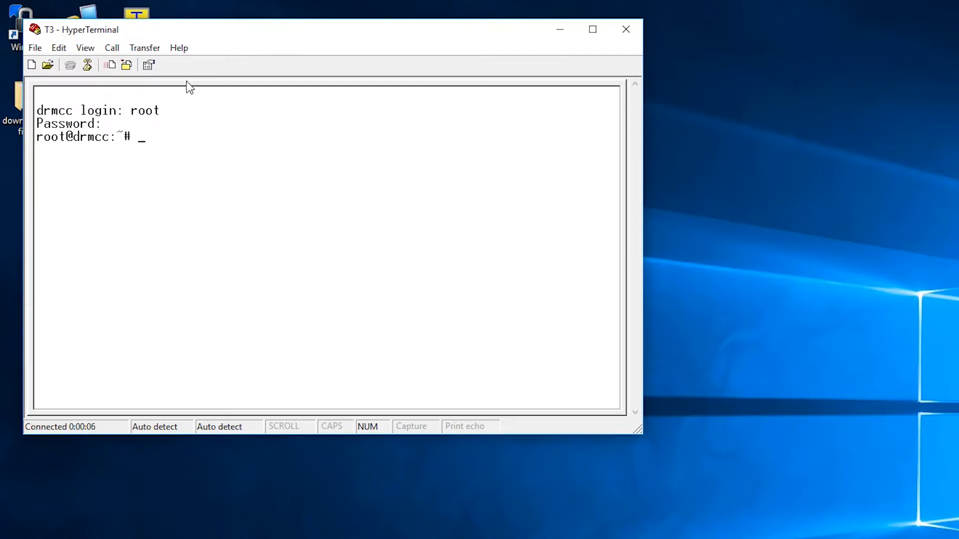
Change to /home/drmcc/etc and list its config files.
text(cd)
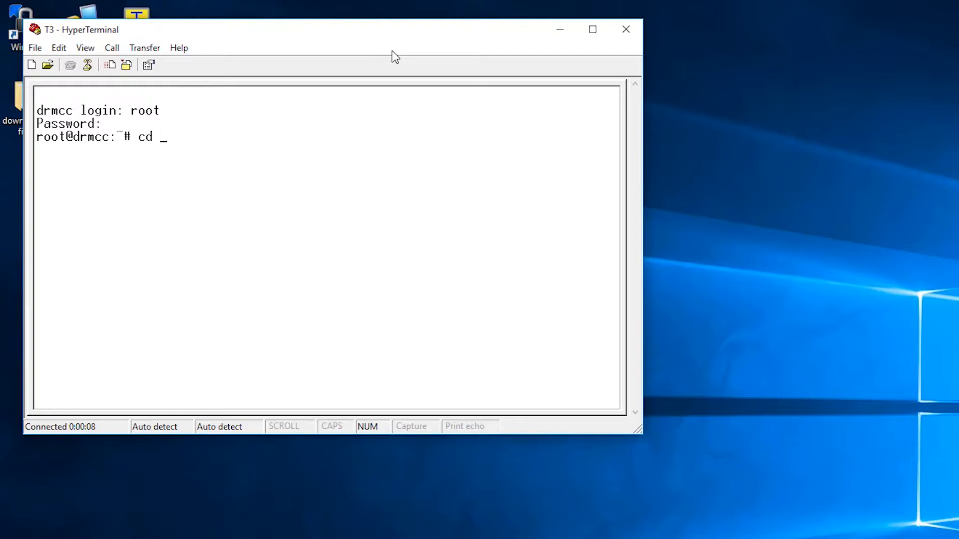
text(/home/drm)
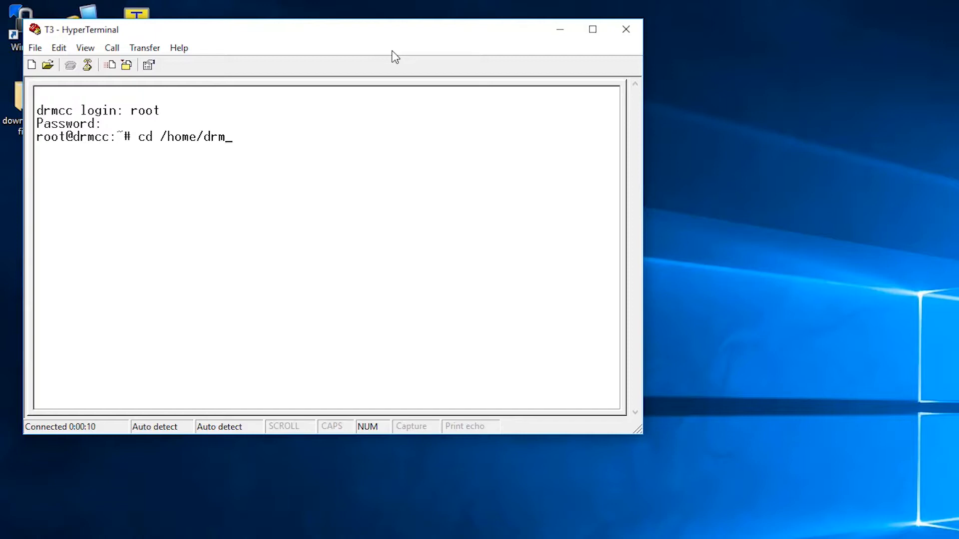
key(Return)
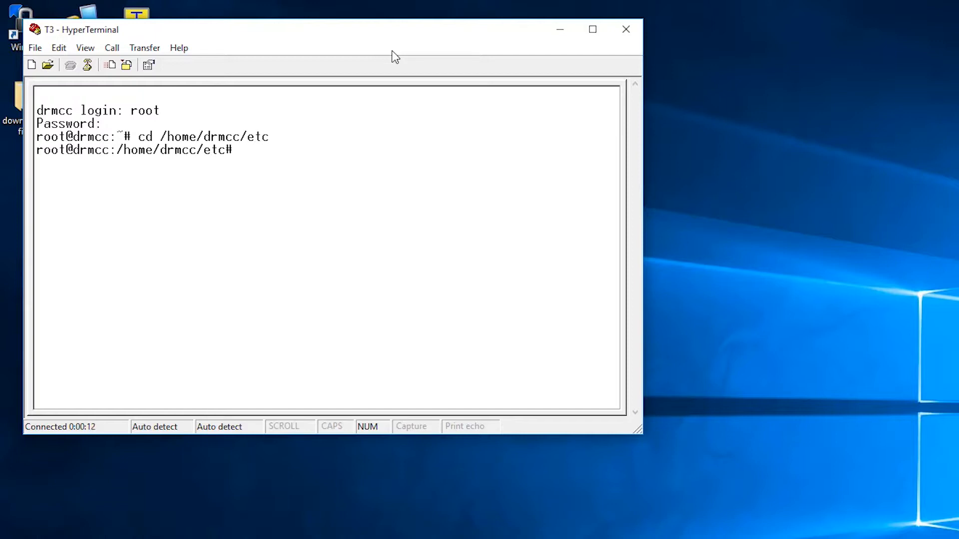
text(ls)
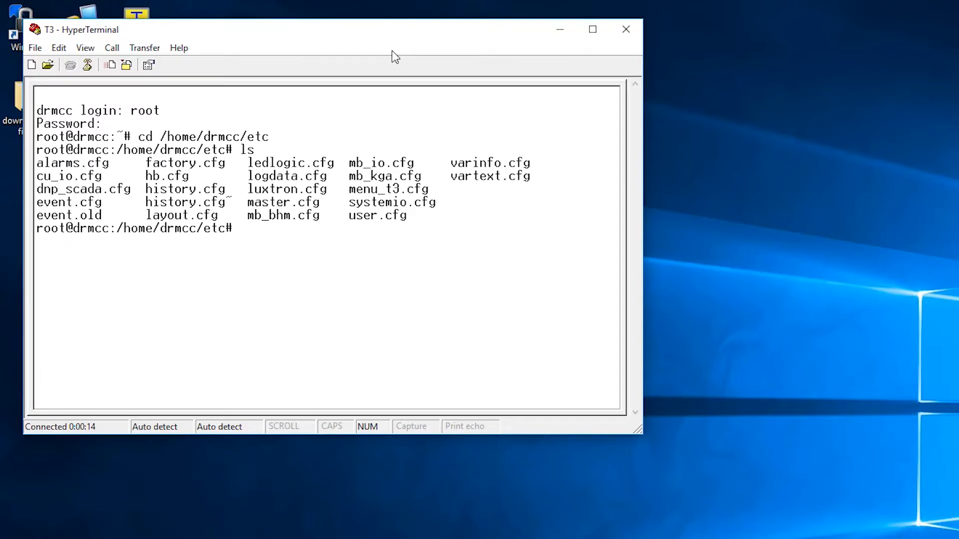
click(128, 65)
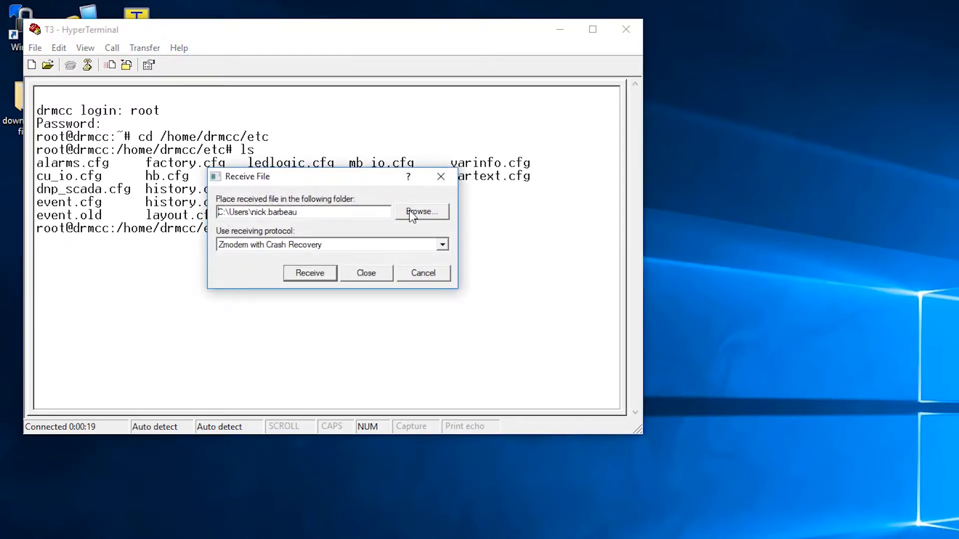
Save received files to Desktop\downloaded files and send all config files with sz *.*.
click(421, 212)
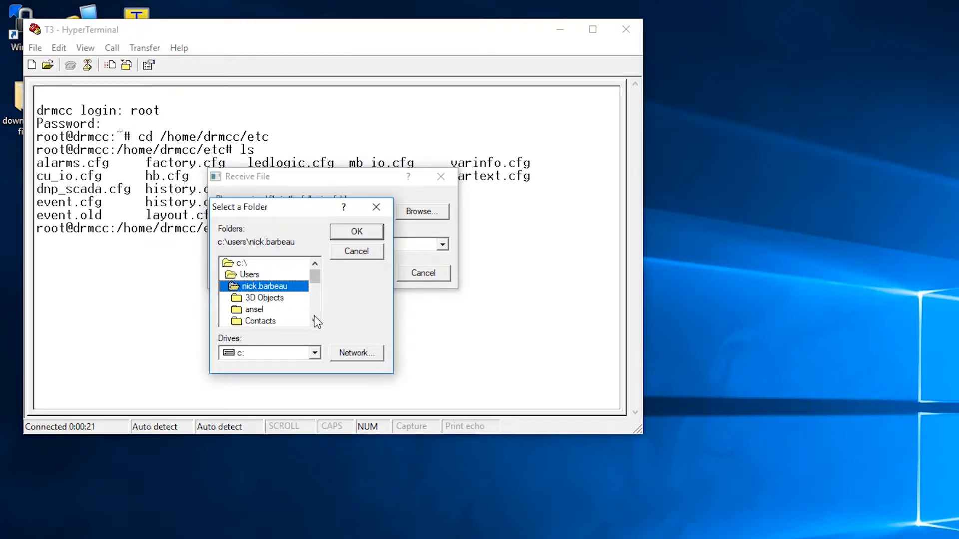
scroll(down, 3)
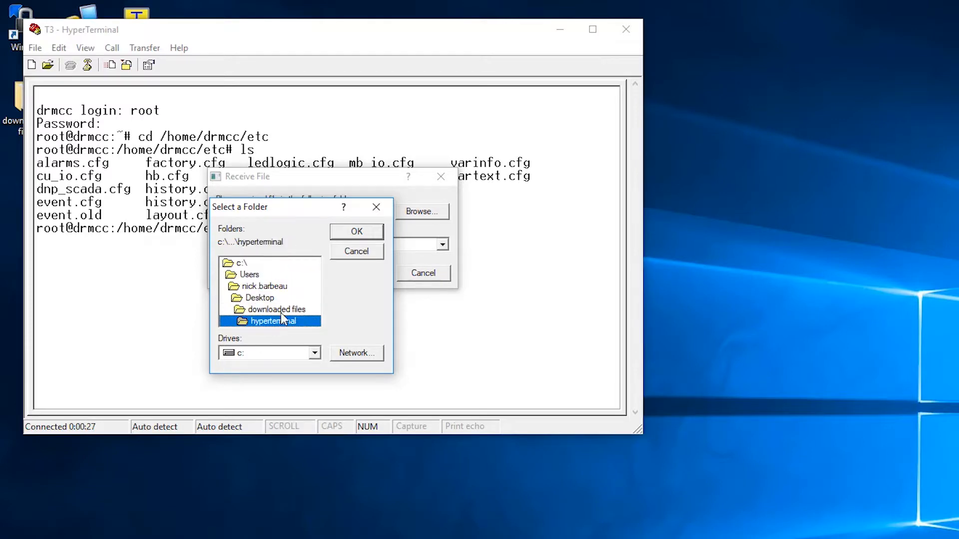
click(356, 231)
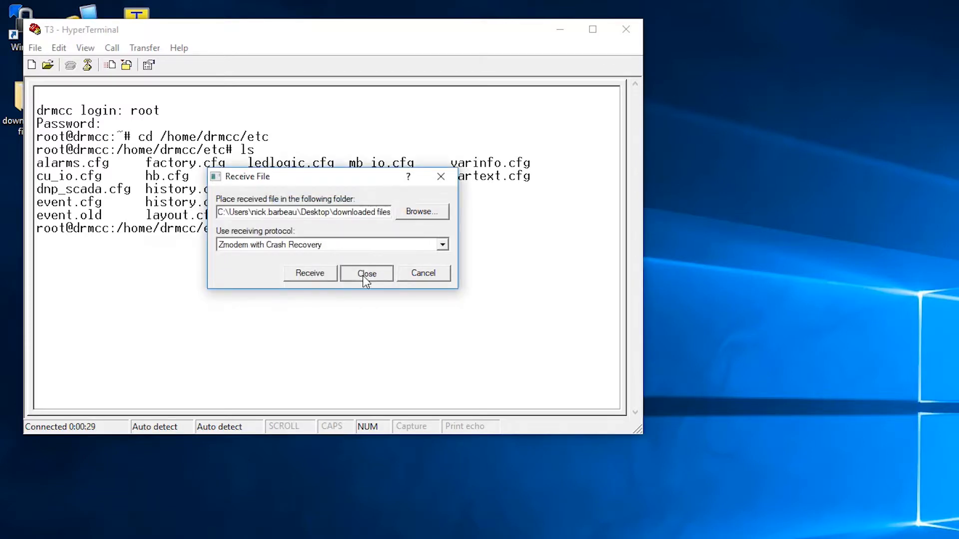
click(366, 273)
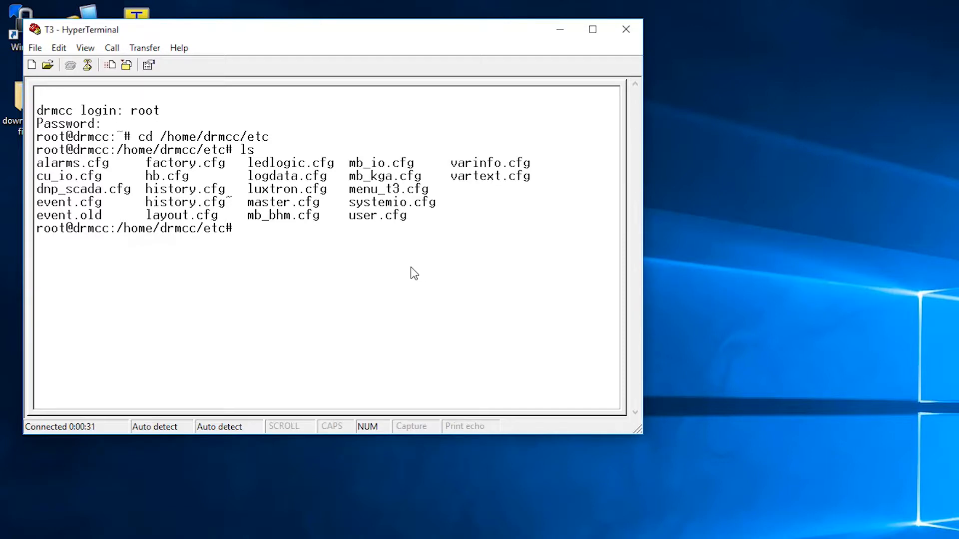
text(sz *.)
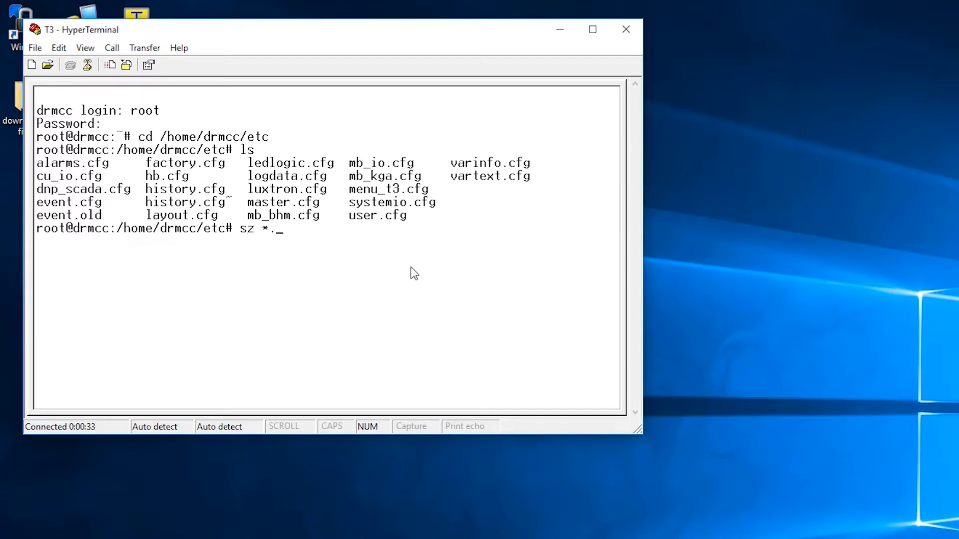
key(Return)
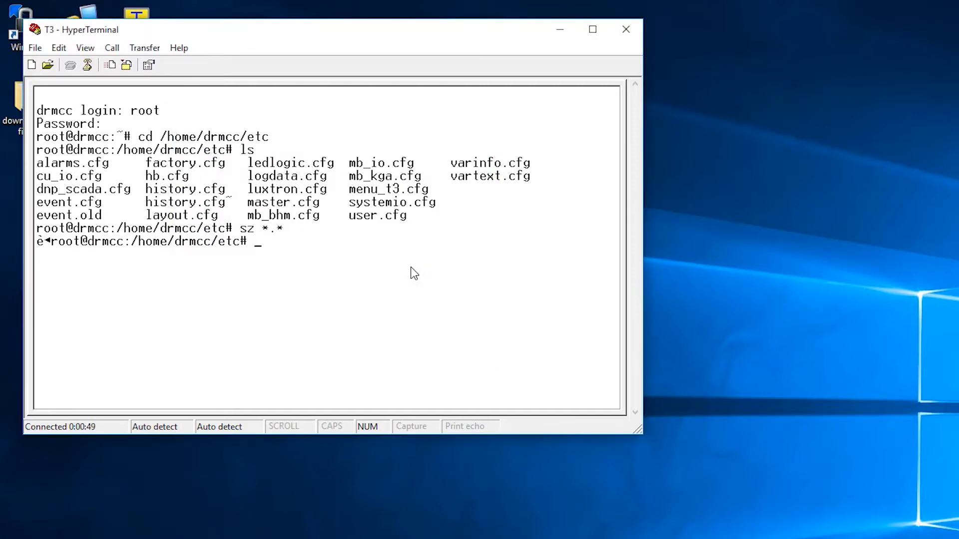
Change to /home/drmcc/log and start sending its files with sz.
text(cd)
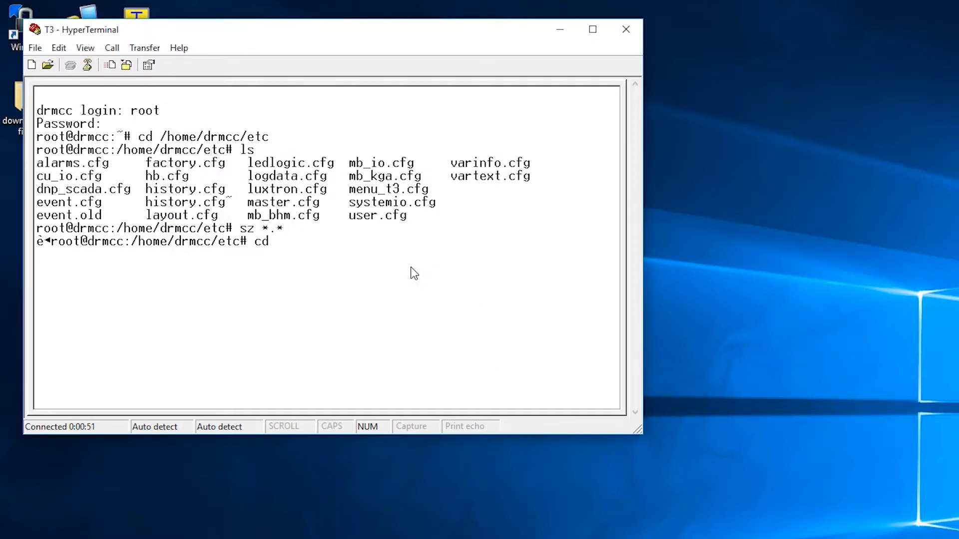
text(/home/)
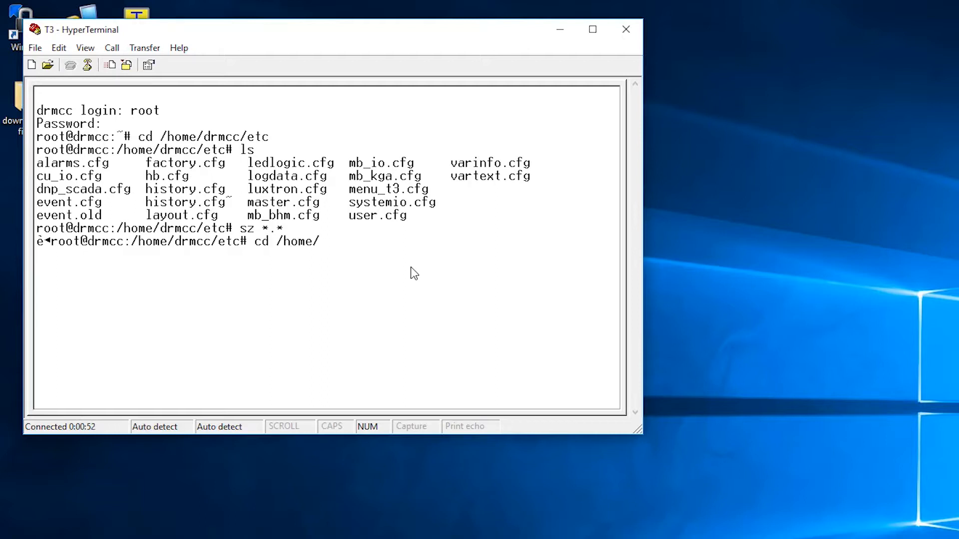
text(drmcc/log)
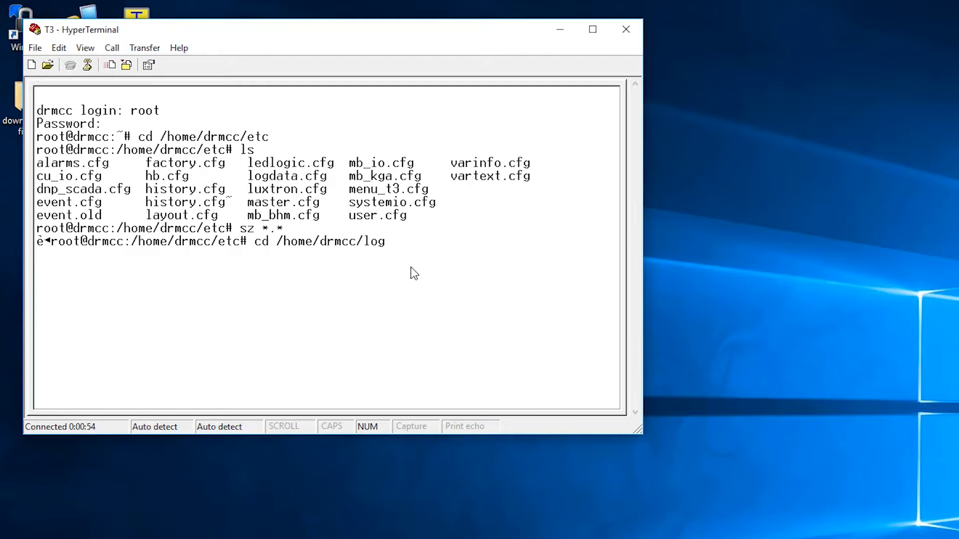
text(sz *.*)
text(logout)
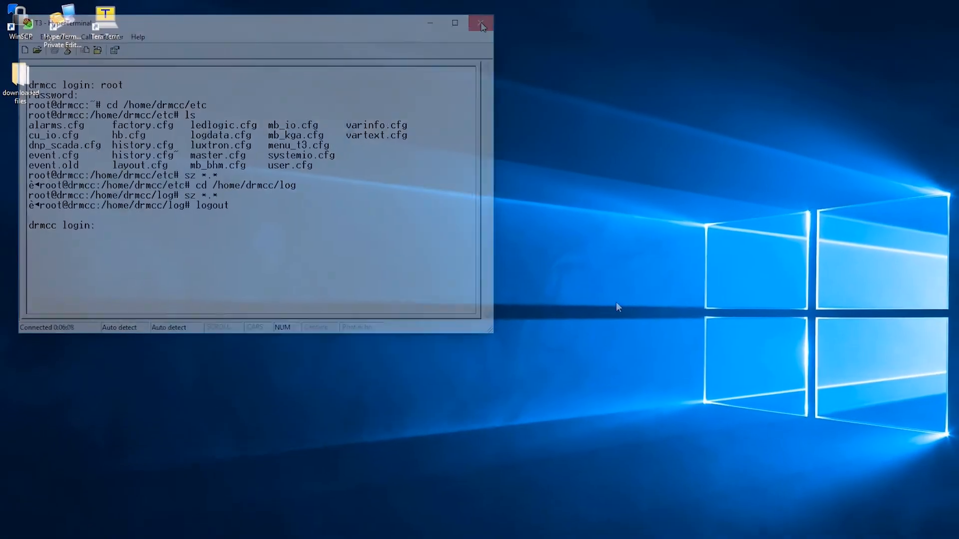
Close HyperTerminal and open the Ethernet adapter's properties from Network settings.
click(482, 24)
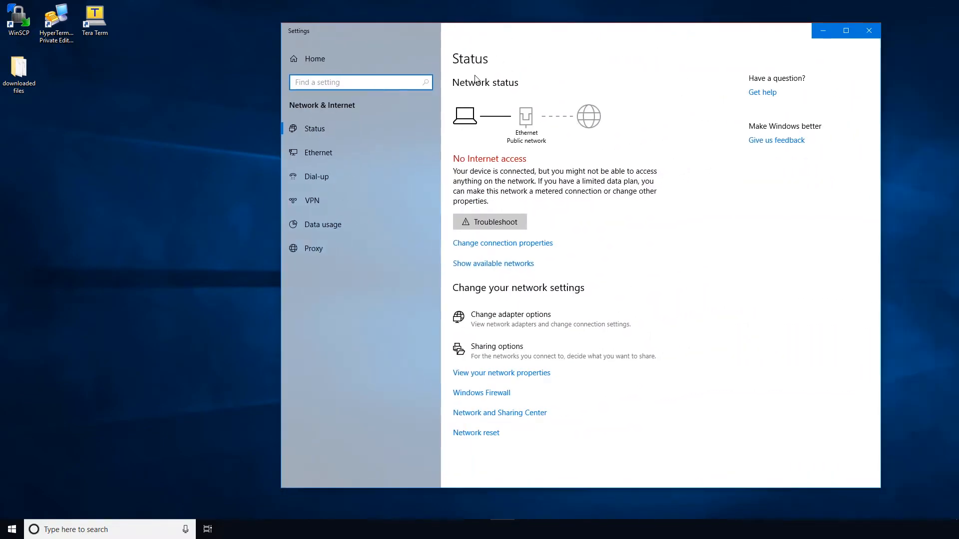
click(318, 152)
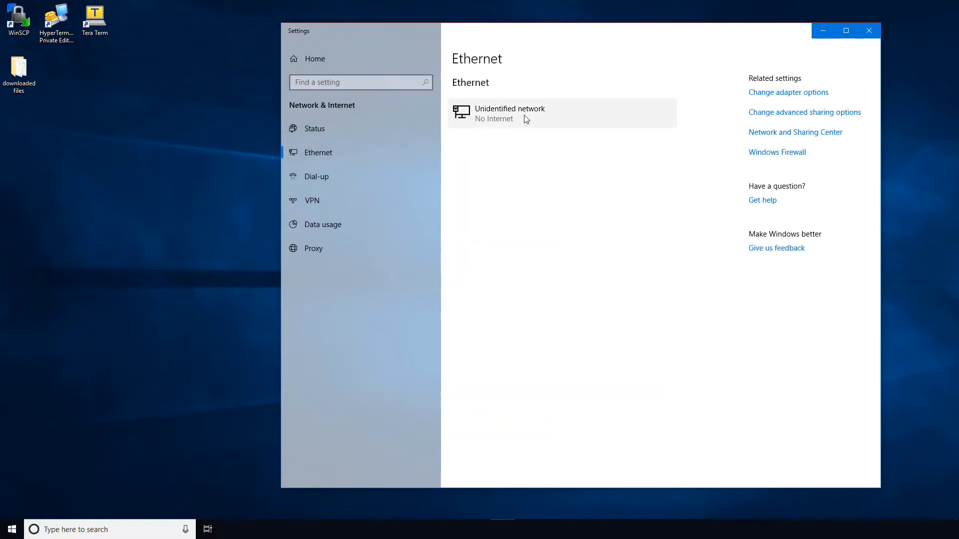
mouse_move(568, 119)
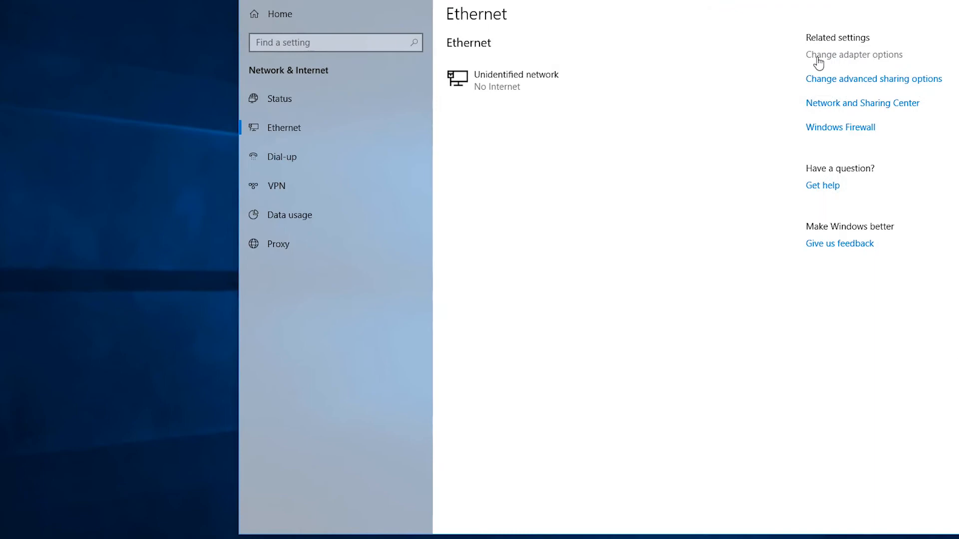
right_click(183, 128)
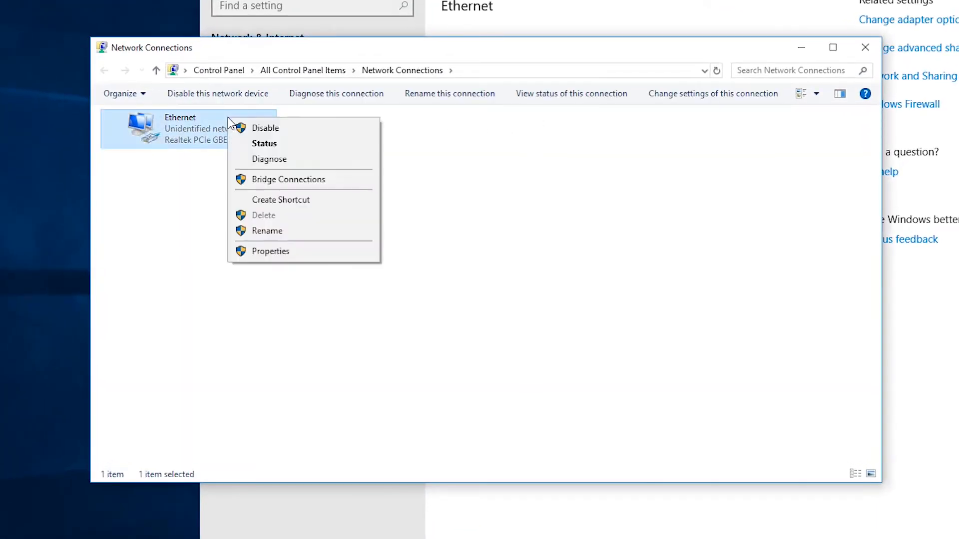
click(269, 251)
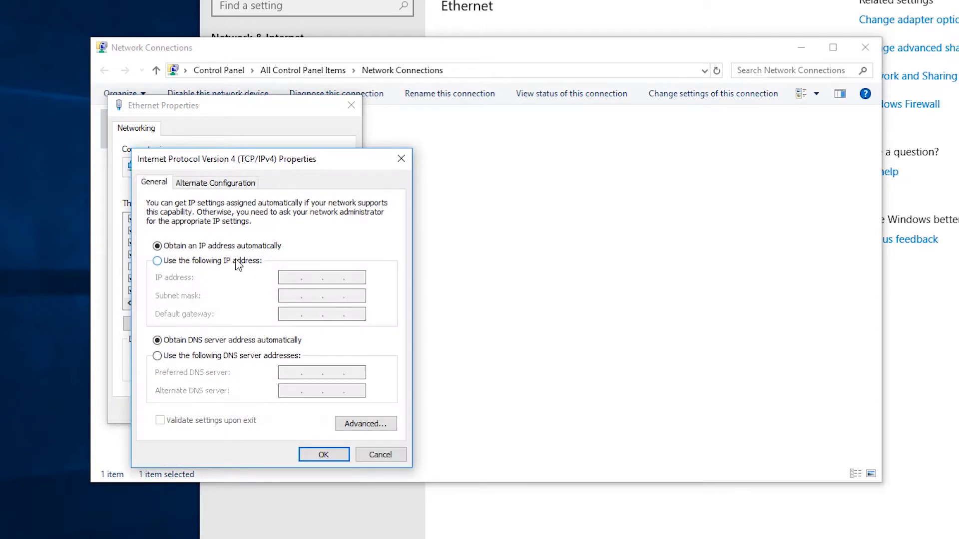
Set static IPv4 192.168.1.248 with mask 255.255.255.0, then close the windows.
click(157, 261)
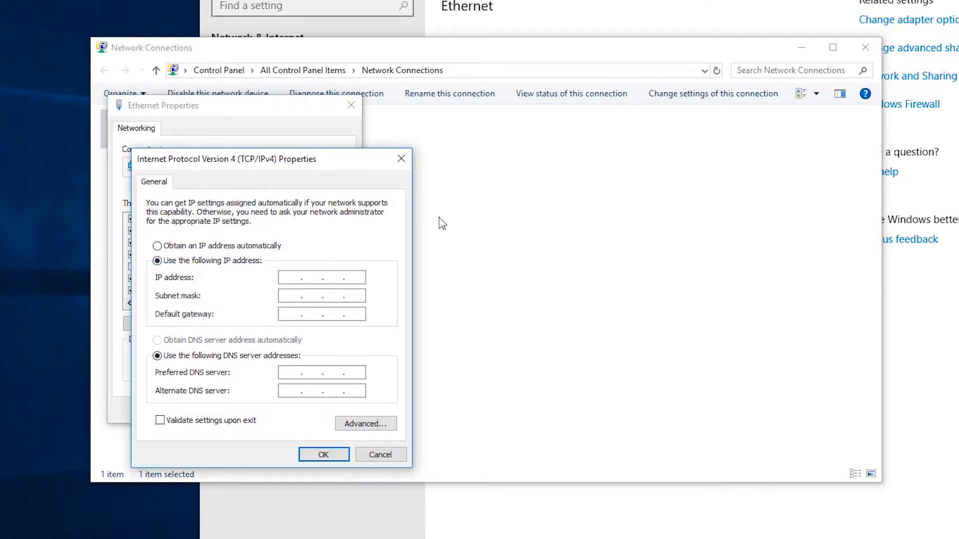
text(192)
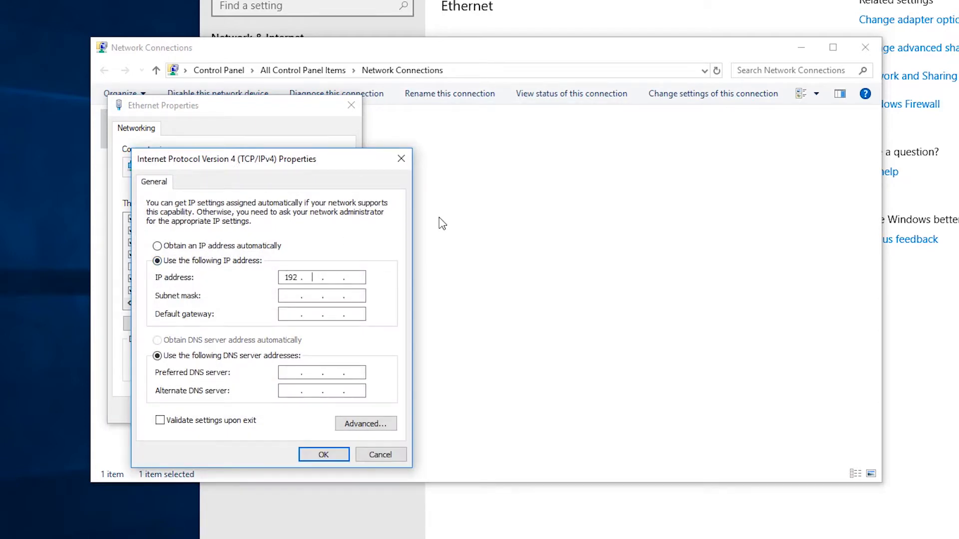
text(168.1)
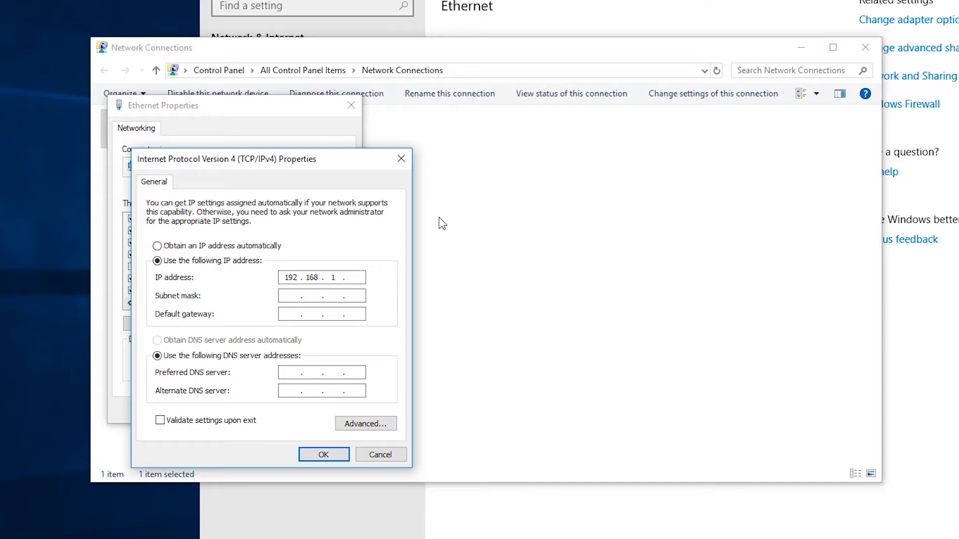
click(299, 297)
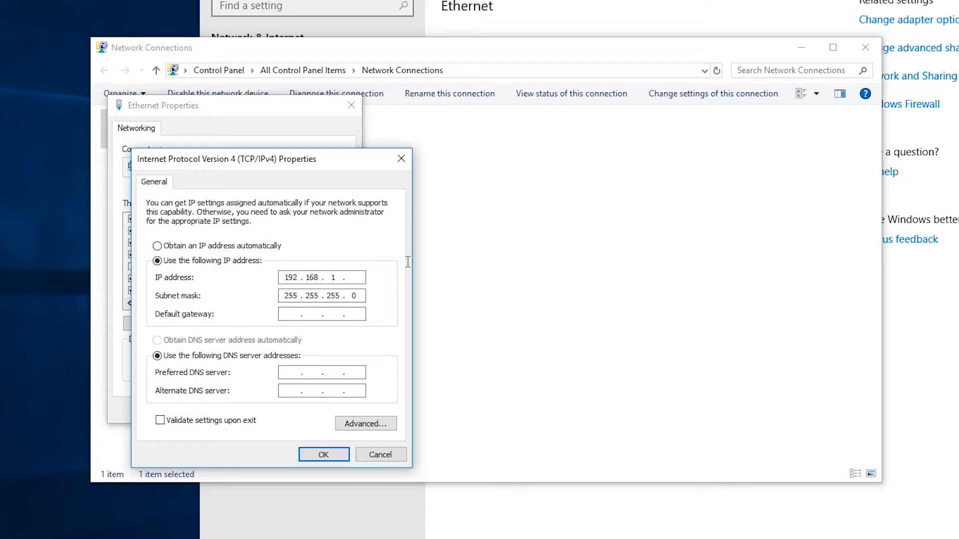
text(248)
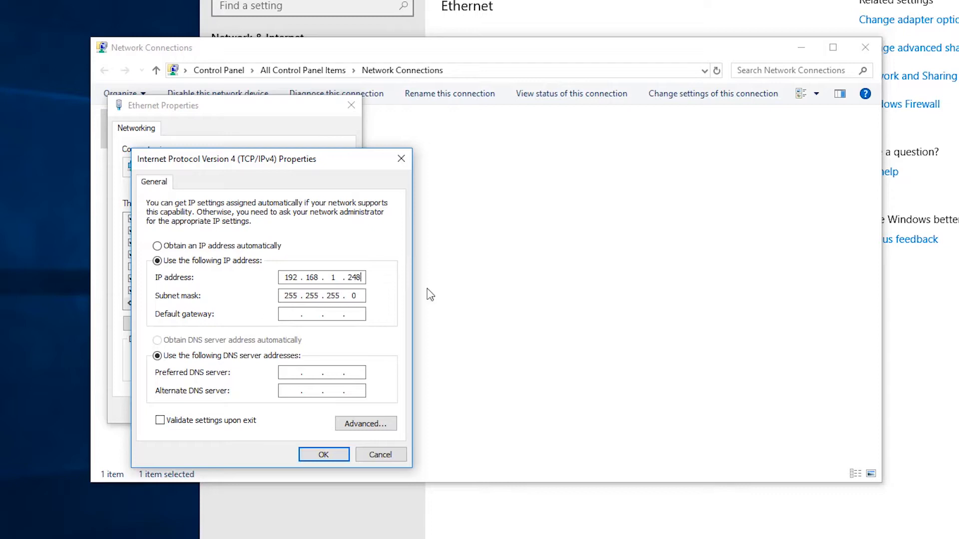
mouse_move(324, 455)
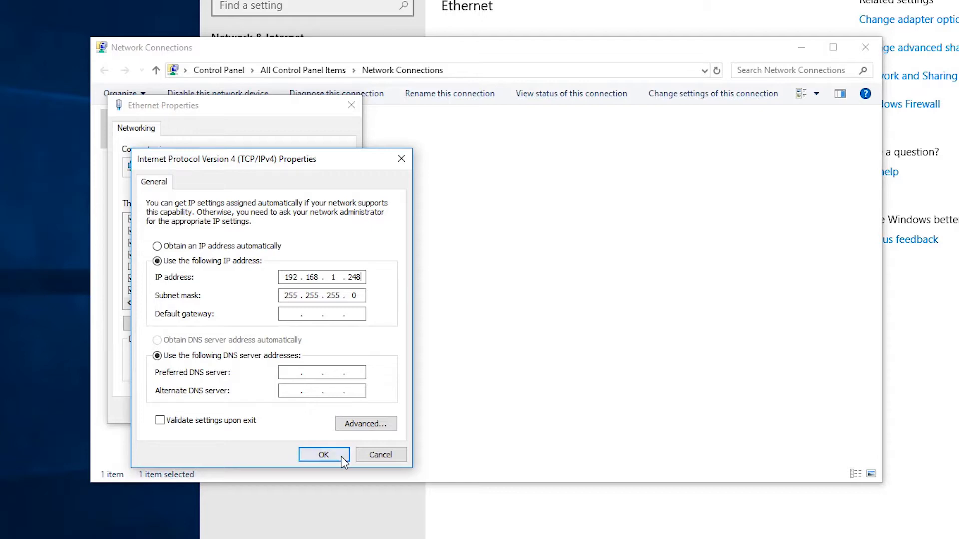
click(323, 455)
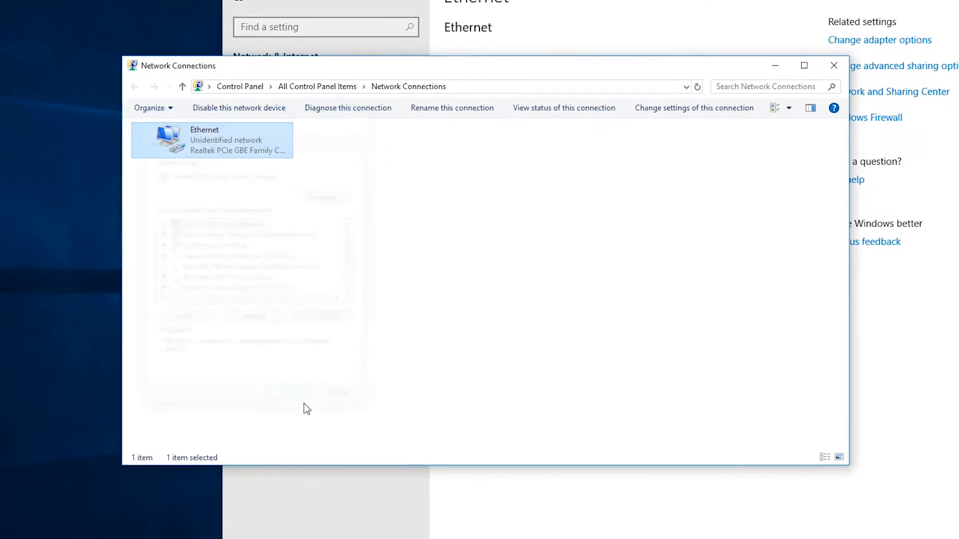
click(833, 65)
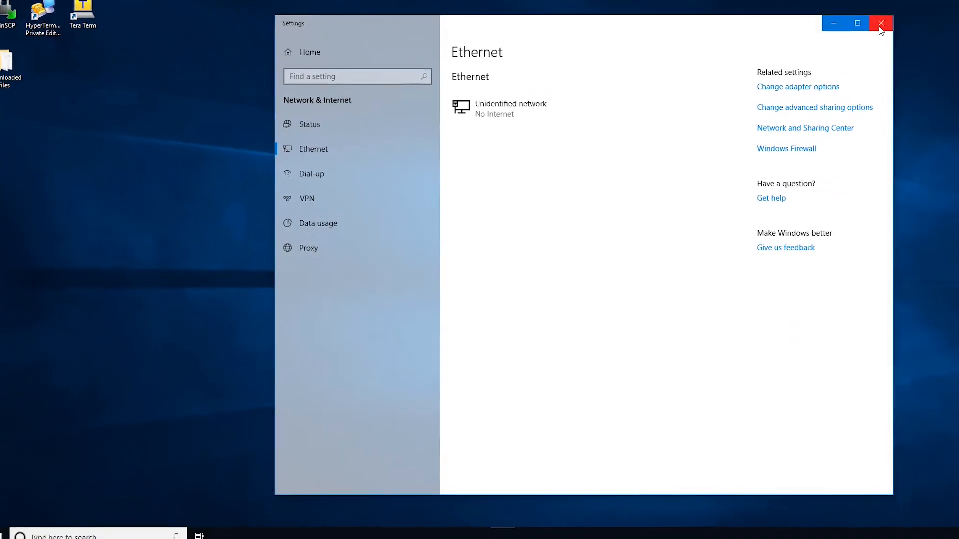
click(881, 23)
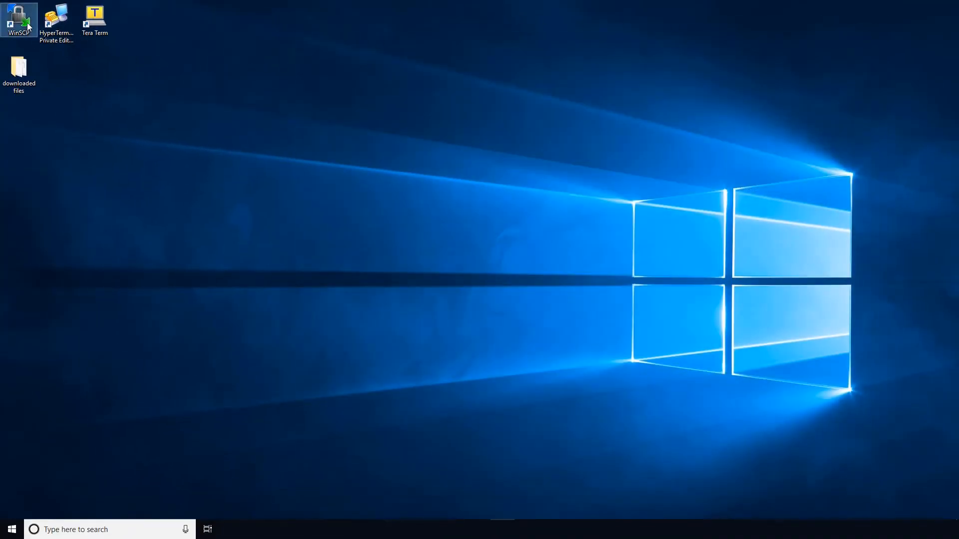
Launch WinSCP and log in over FTP to 192.168.1.251 as root.
double_click(18, 18)
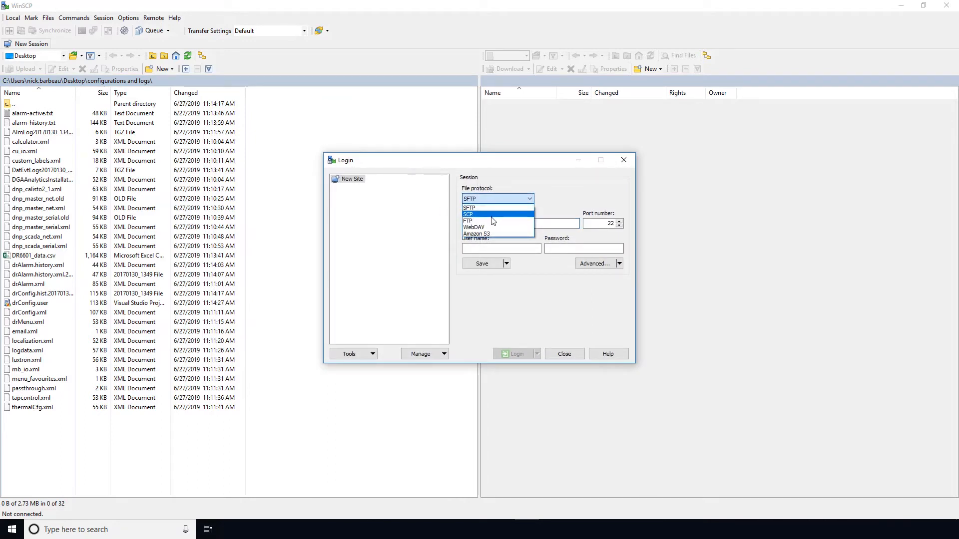
click(469, 221)
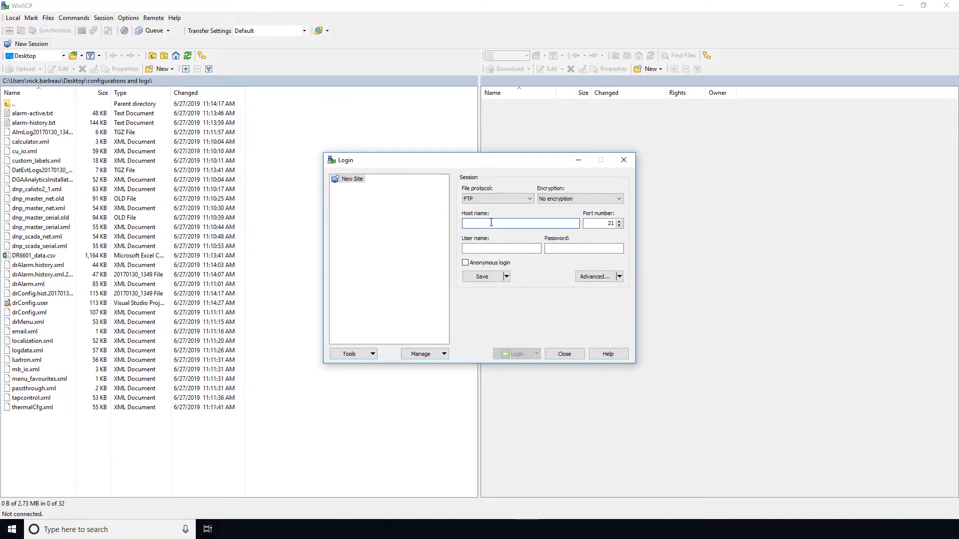
text(192.168.1.251)
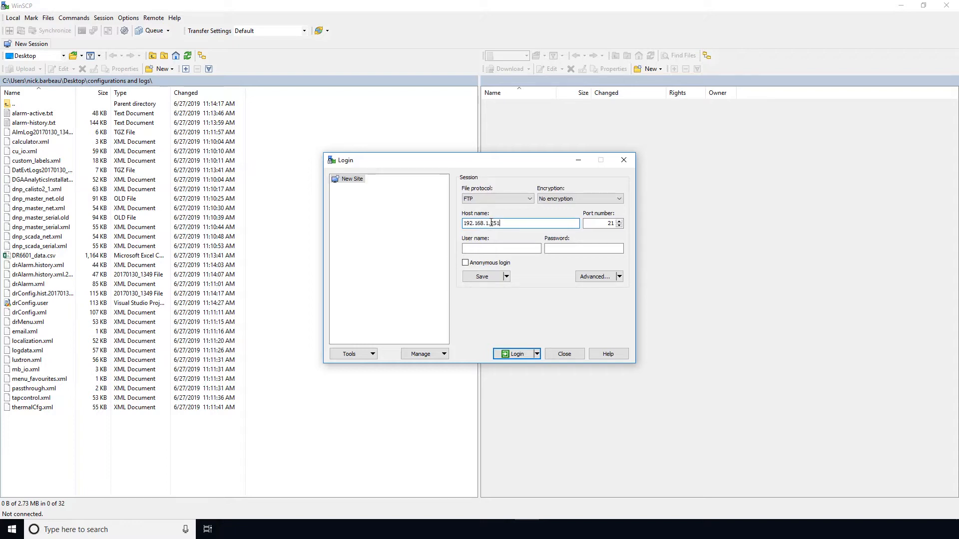
click(501, 248)
text(root)
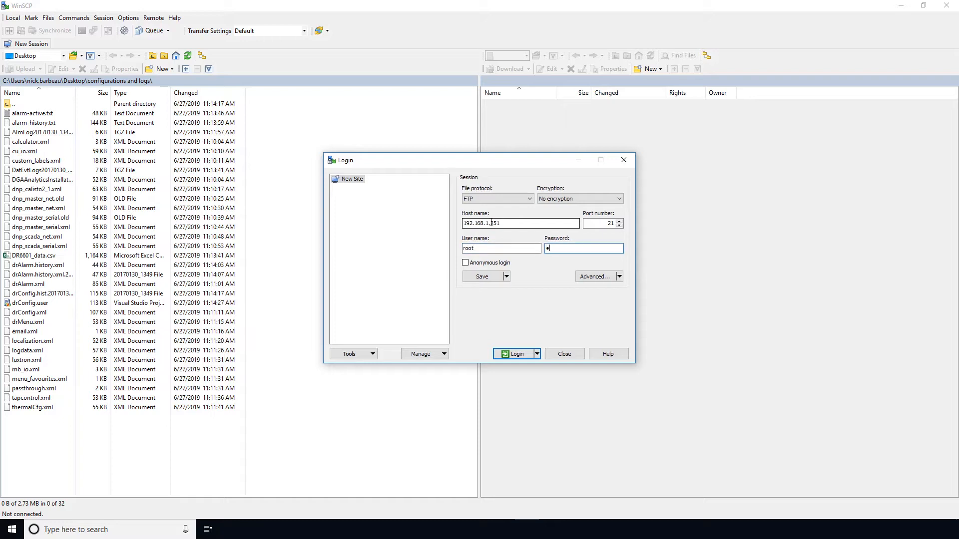
click(515, 354)
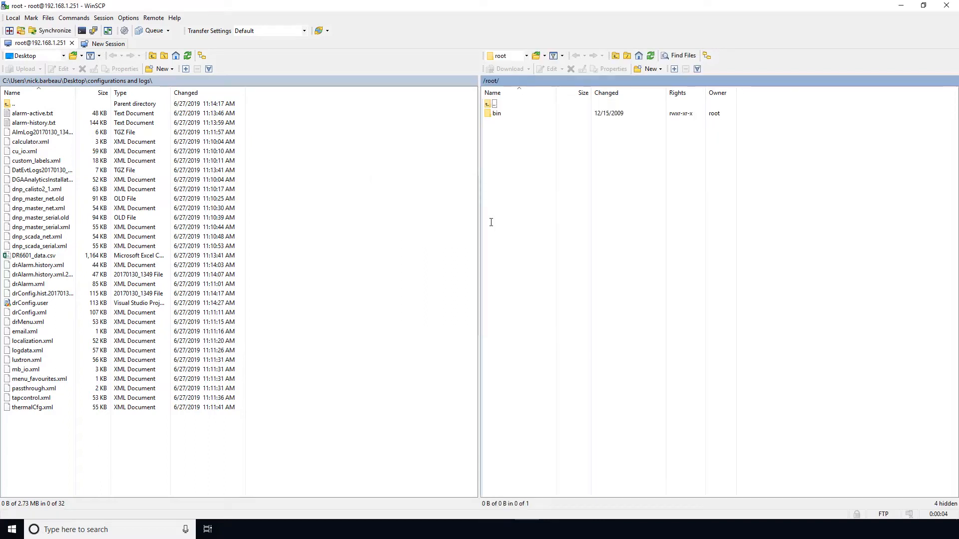
Browse to /home/drmcc/etc and download all 22 files into configurations and logs.
click(496, 104)
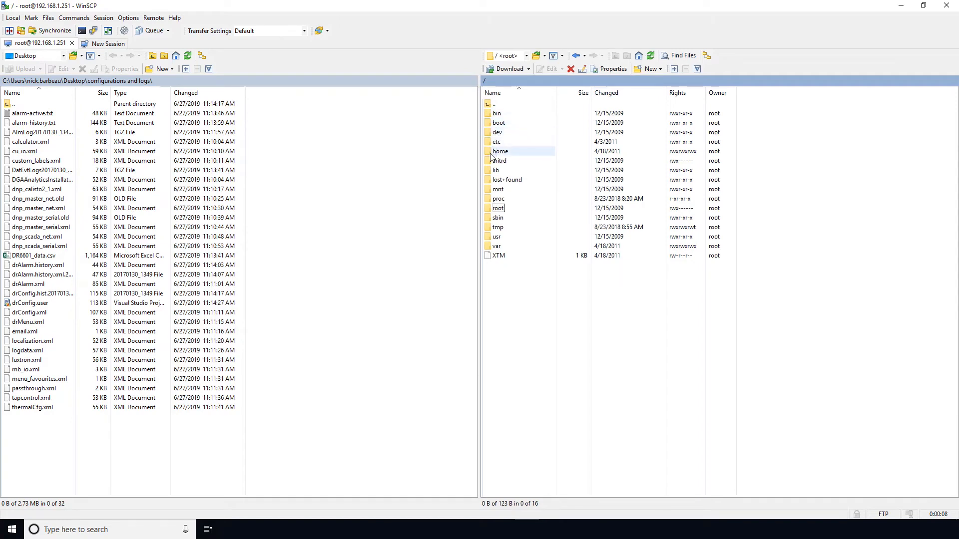
double_click(500, 151)
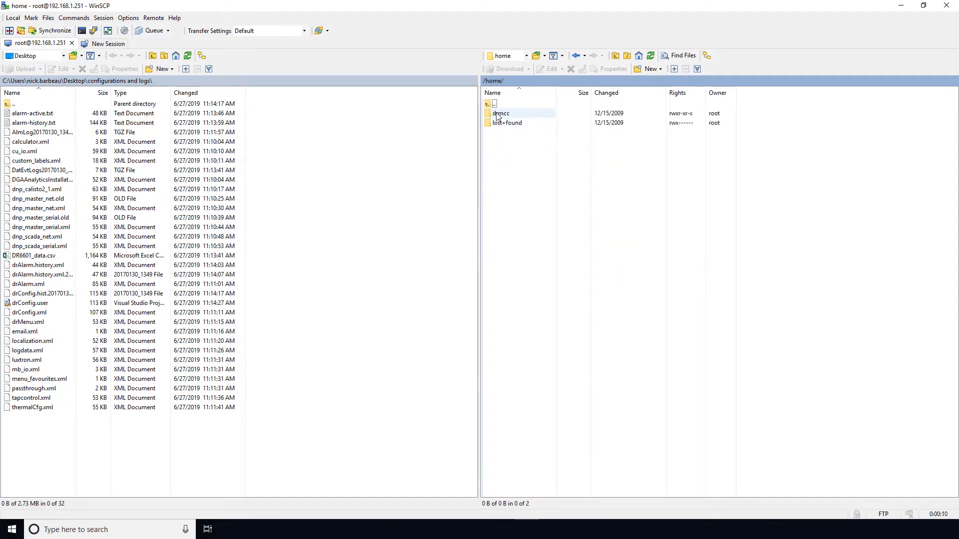
double_click(500, 114)
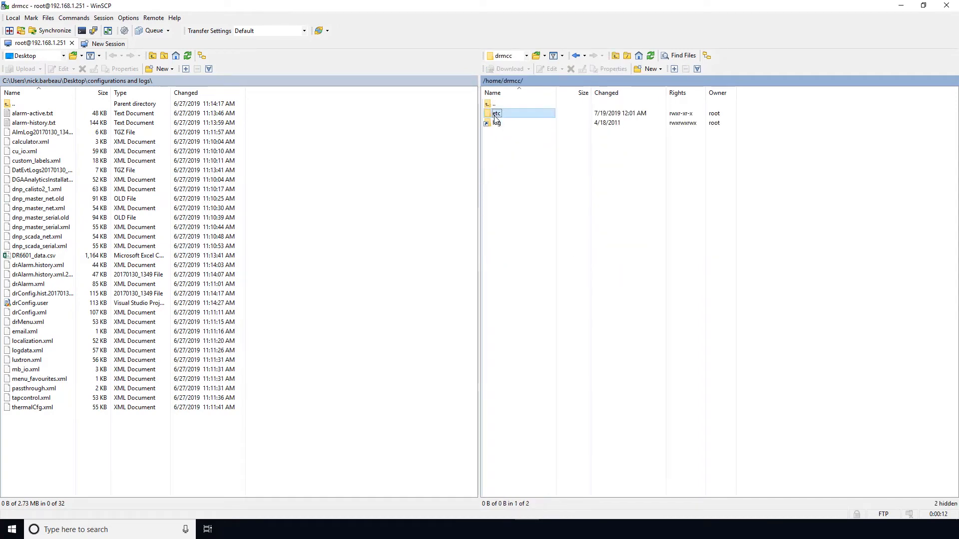
double_click(495, 113)
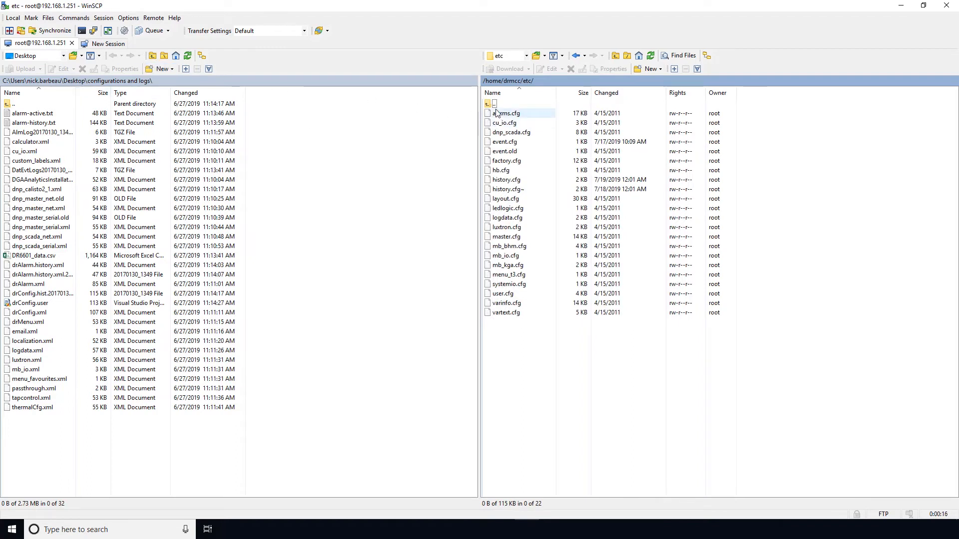
key(ctrl+a)
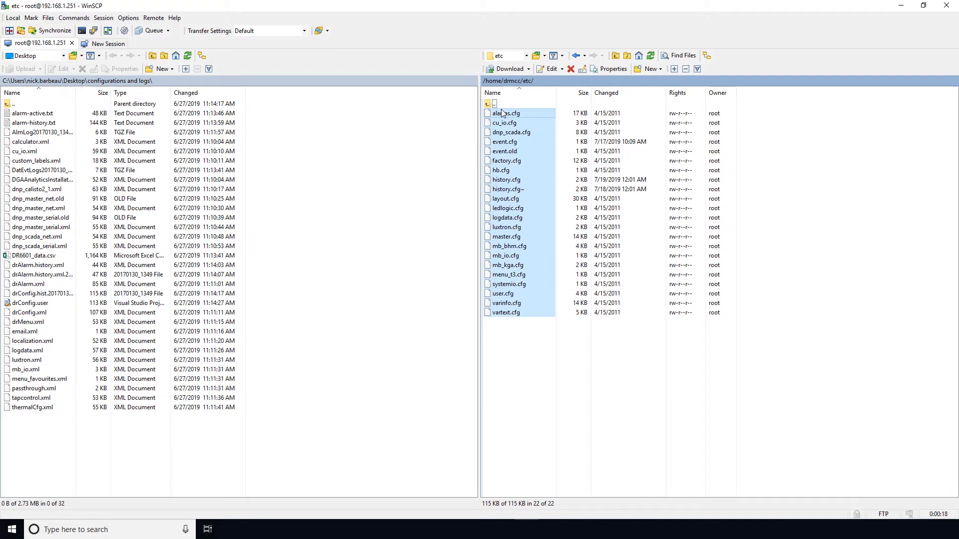
click(505, 68)
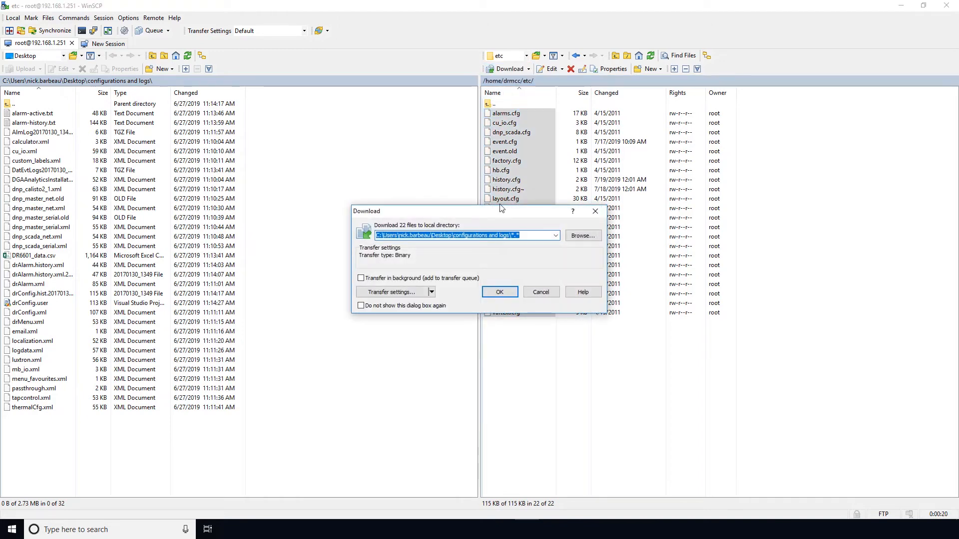
click(498, 292)
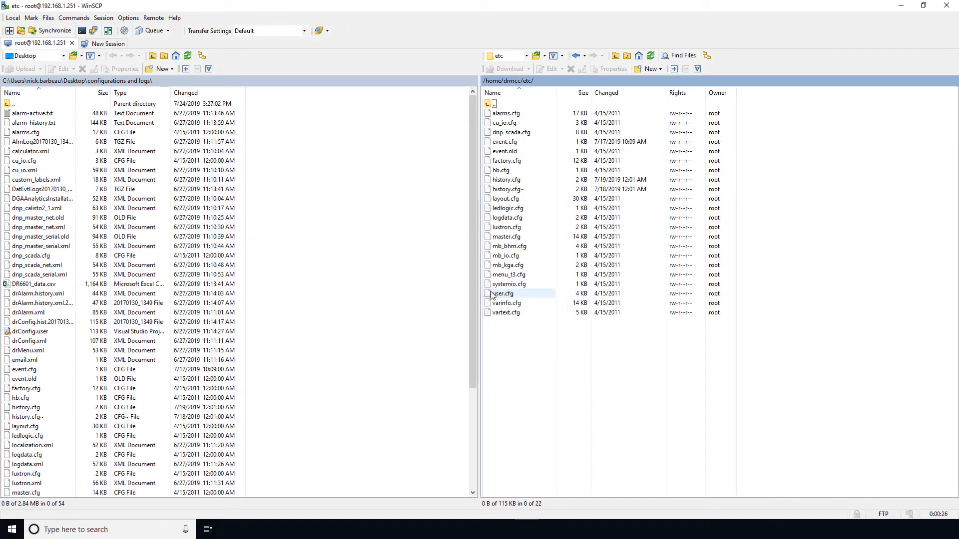
mouse_move(506, 208)
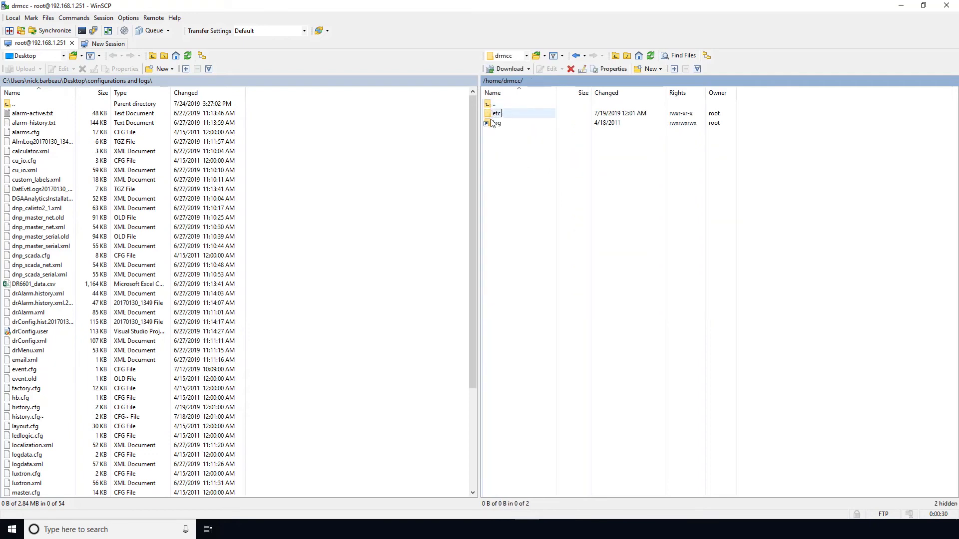
Download the seven items from /home/drmcc/log into the local configurations and logs folder.
double_click(495, 122)
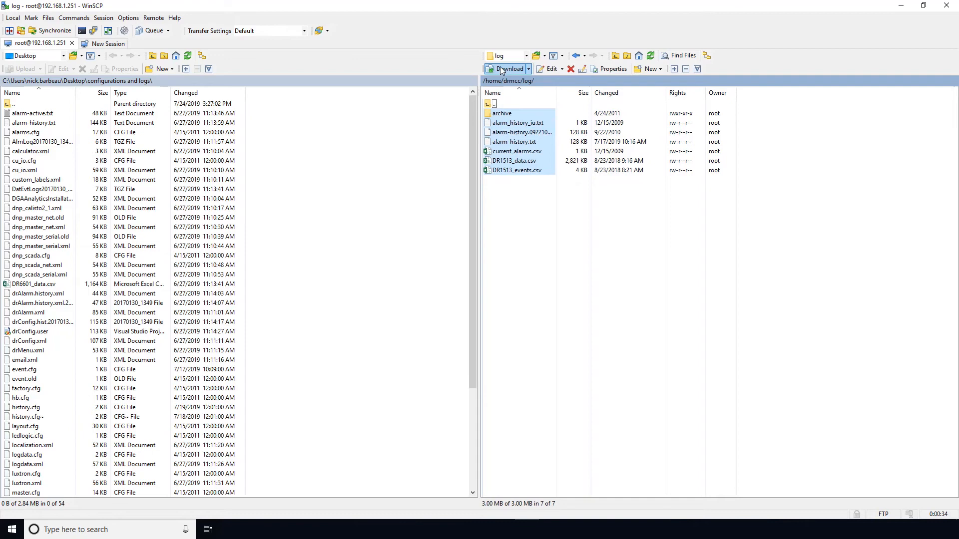
click(508, 69)
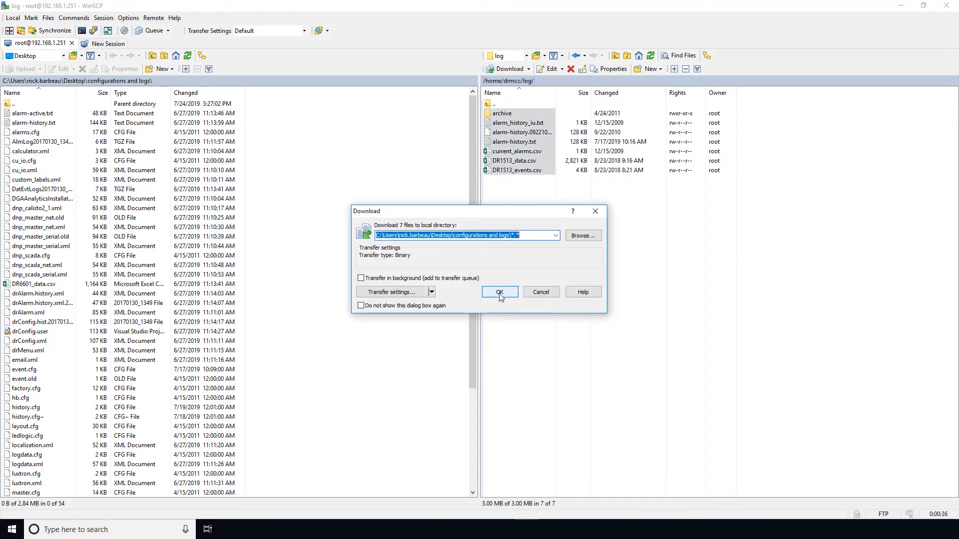
click(499, 292)
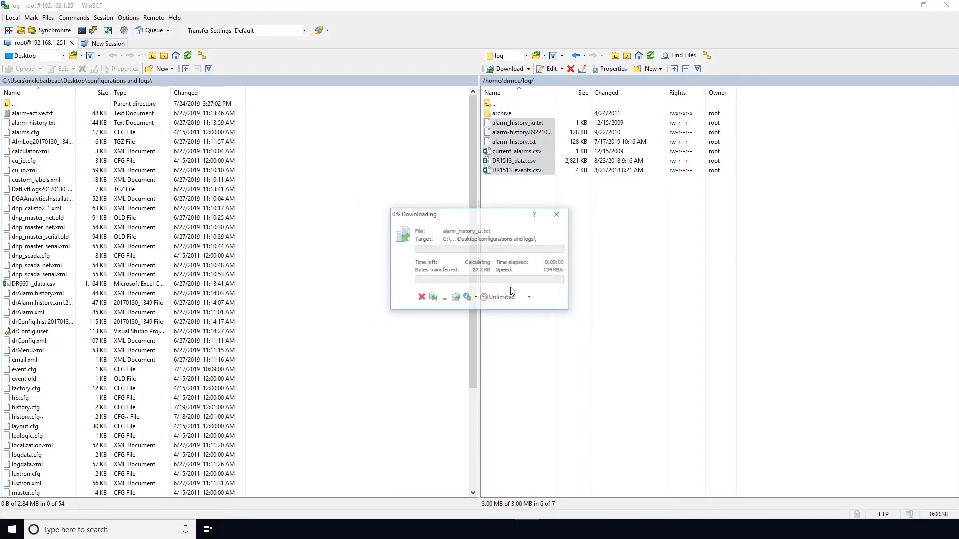